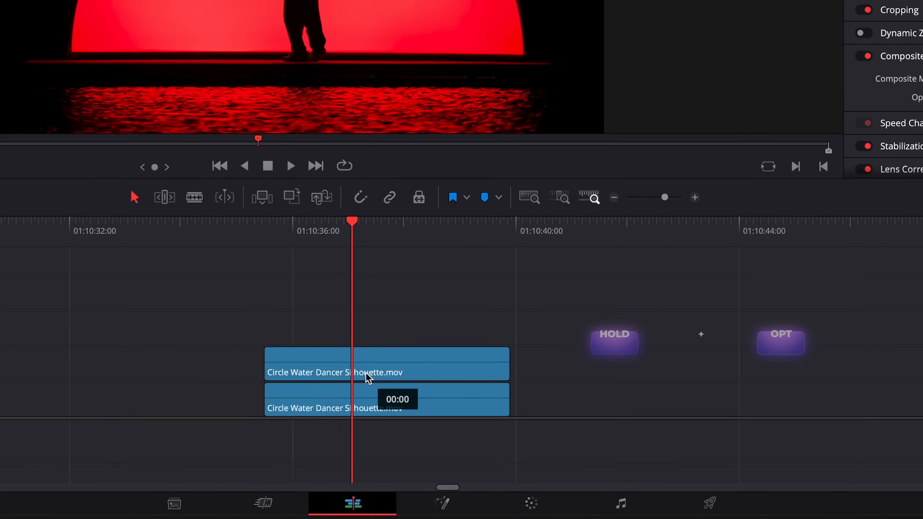
- Bring the dancer clip into Fusion and add a Magic Mask after MediaIn1
click(438, 503)
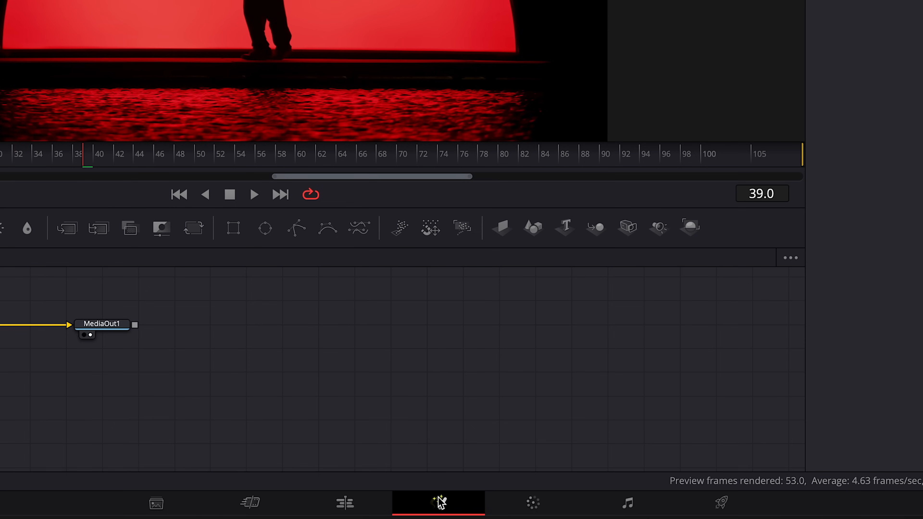
text(magi)
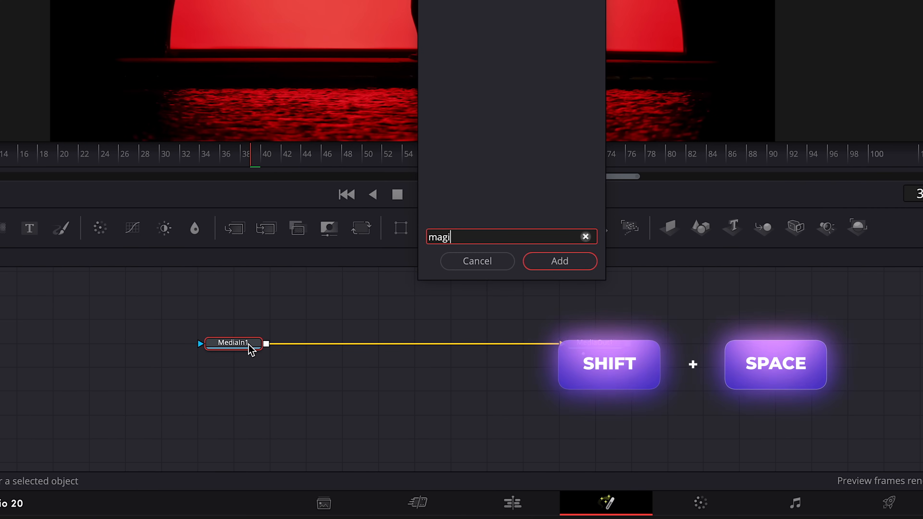
click(559, 261)
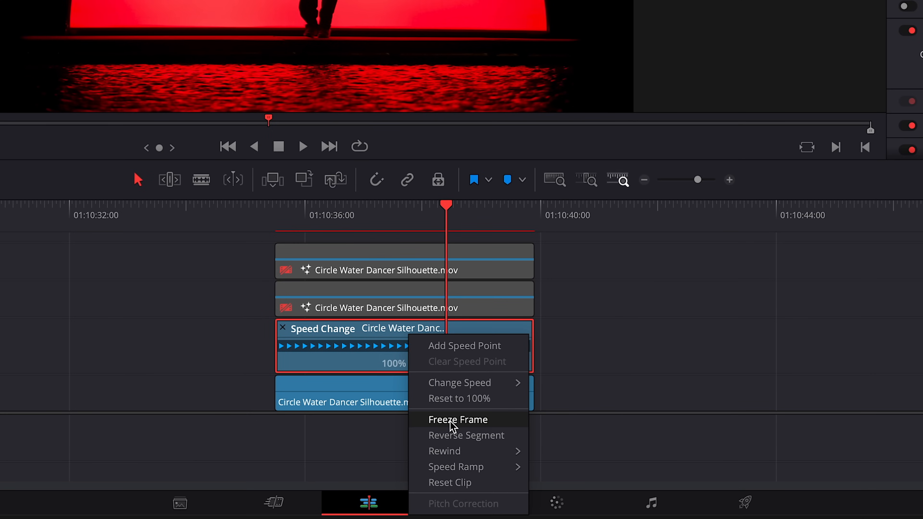
- Freeze one dancer copy on a single frame and reveal retime controls on the stack
click(459, 419)
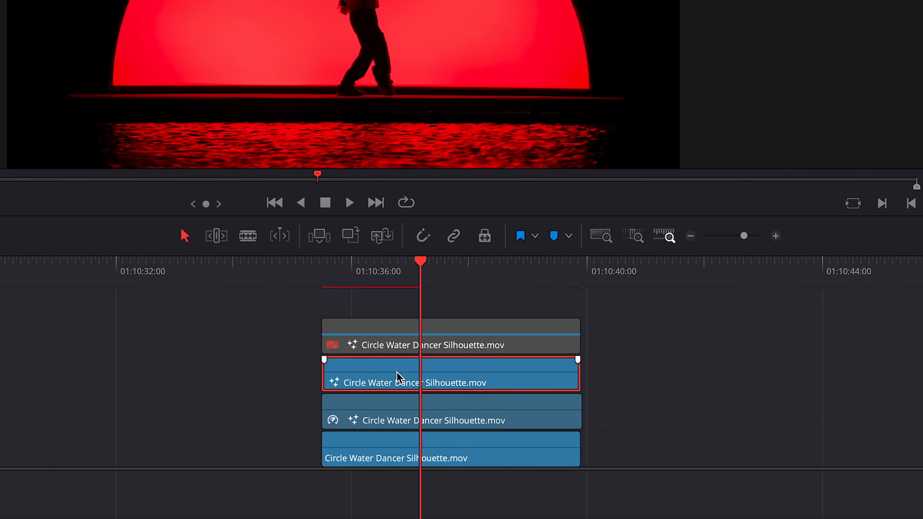
key(cmd+r)
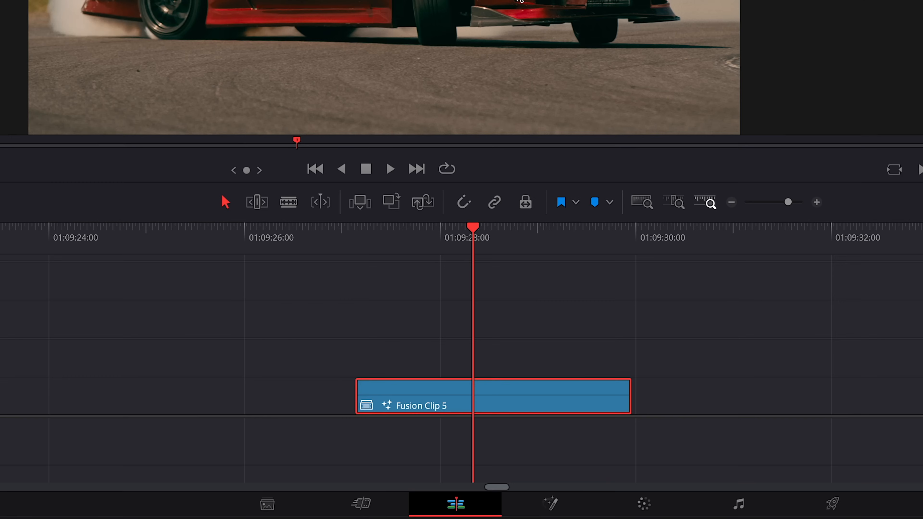
- Mask the red car body in Fusion, subtract the wheels, switch to Better mode and track
click(549, 504)
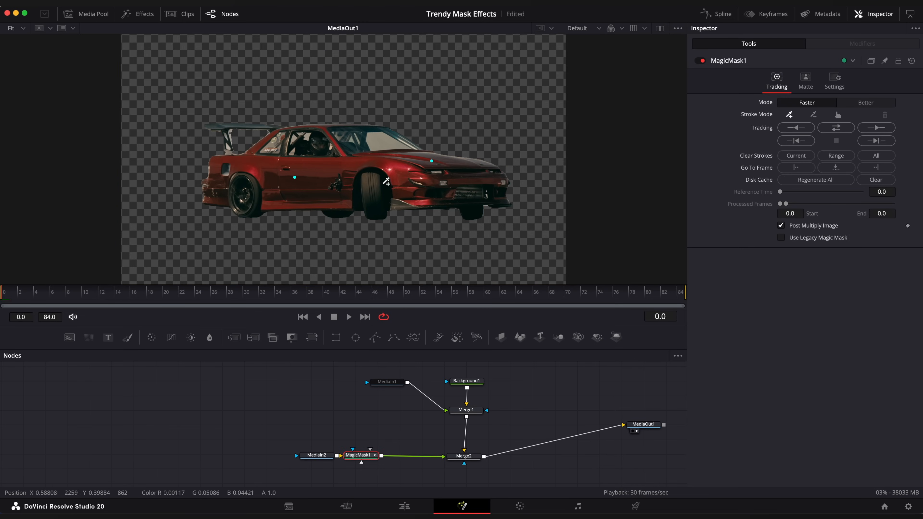
click(865, 102)
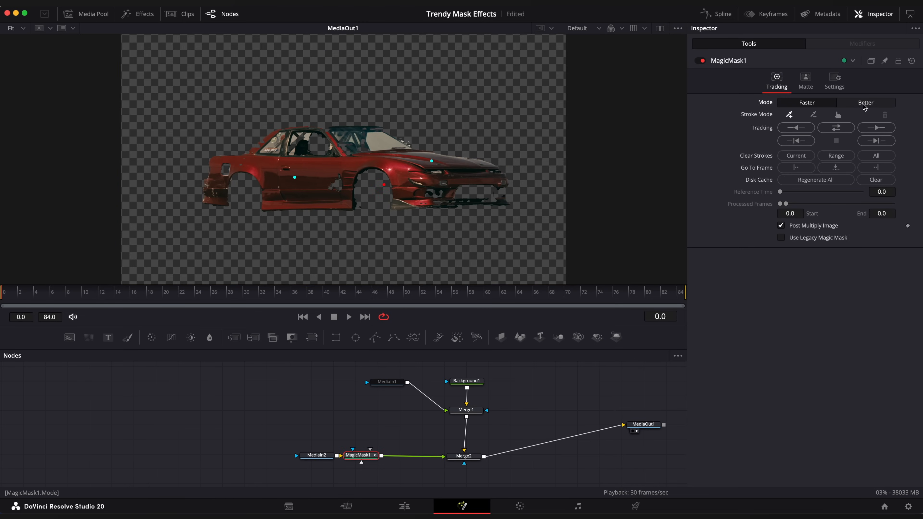
click(865, 103)
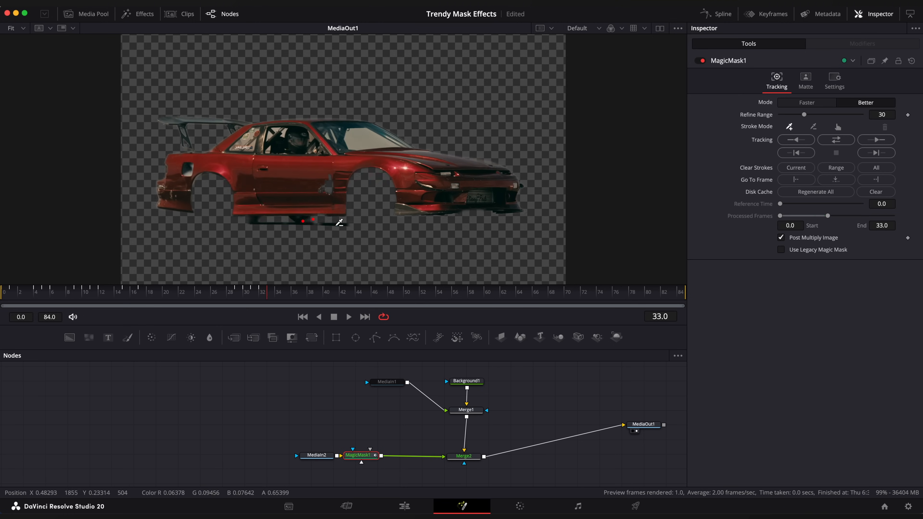
click(877, 139)
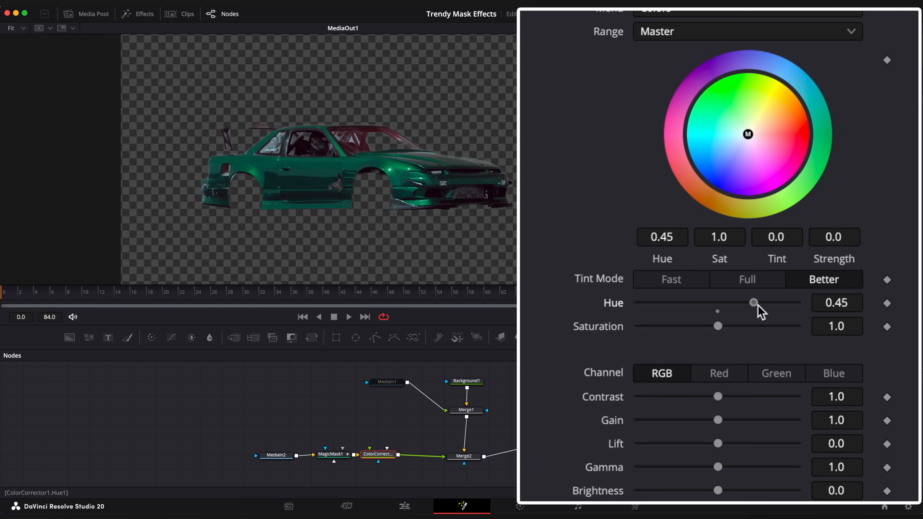
- Shift the Color Corrector hue to about 0.52 so the masked car turns teal
drag(755, 303, 759, 303)
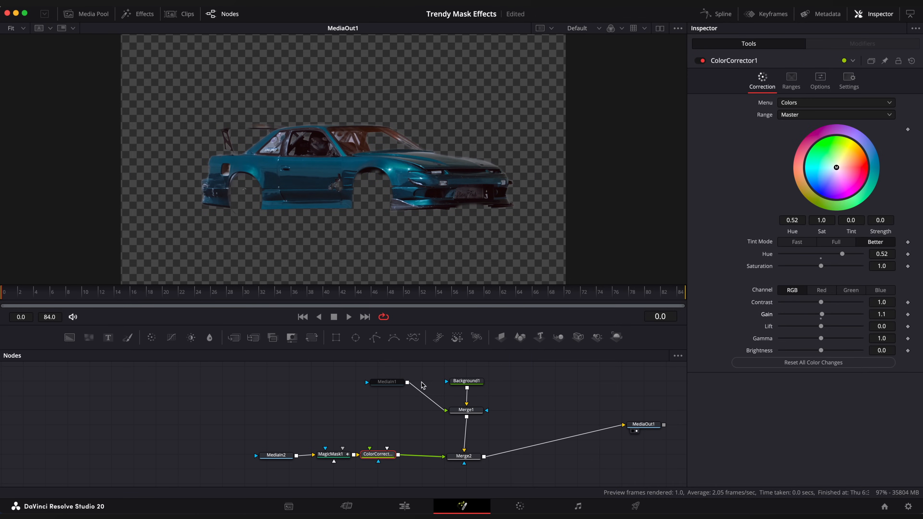
click(387, 381)
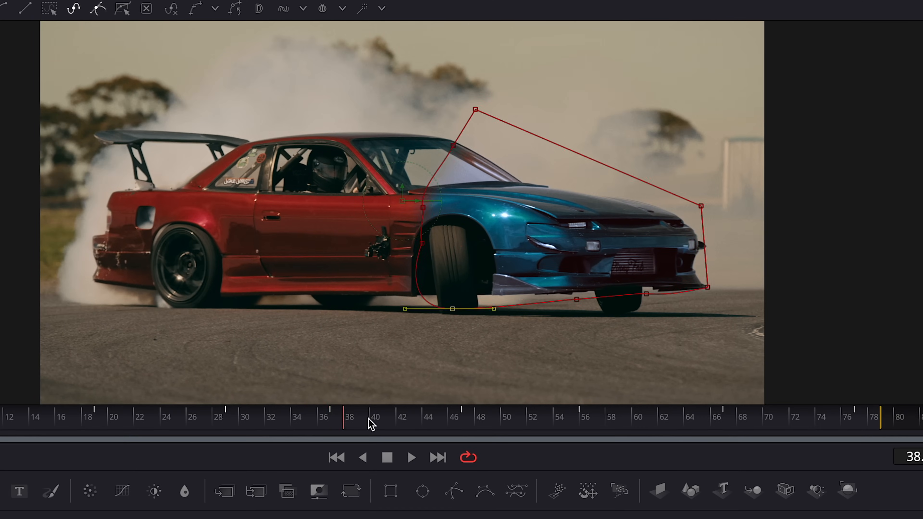
- Scrub to another frame to confirm the polygon-limited teal recolour holds
click(715, 416)
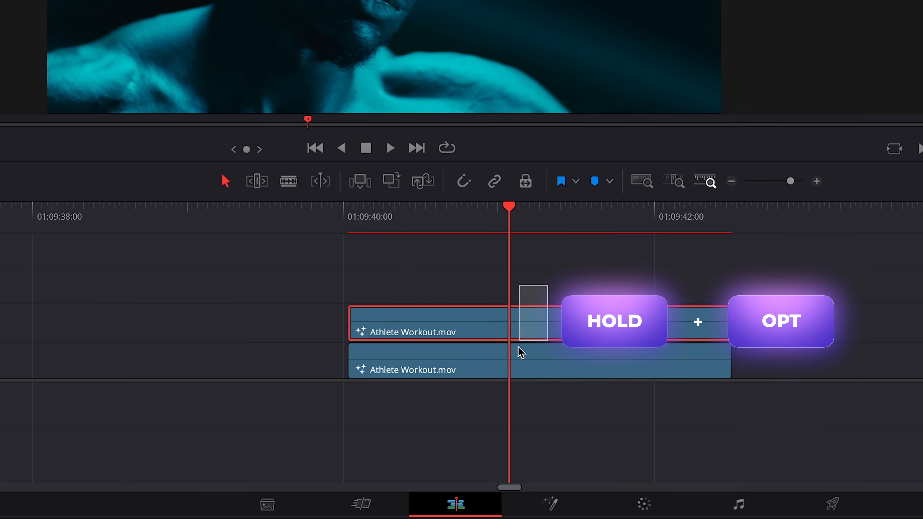
- Add a Better-mode Magic Mask on the athlete after MediaIn2 and track it forward
click(549, 505)
text(m)
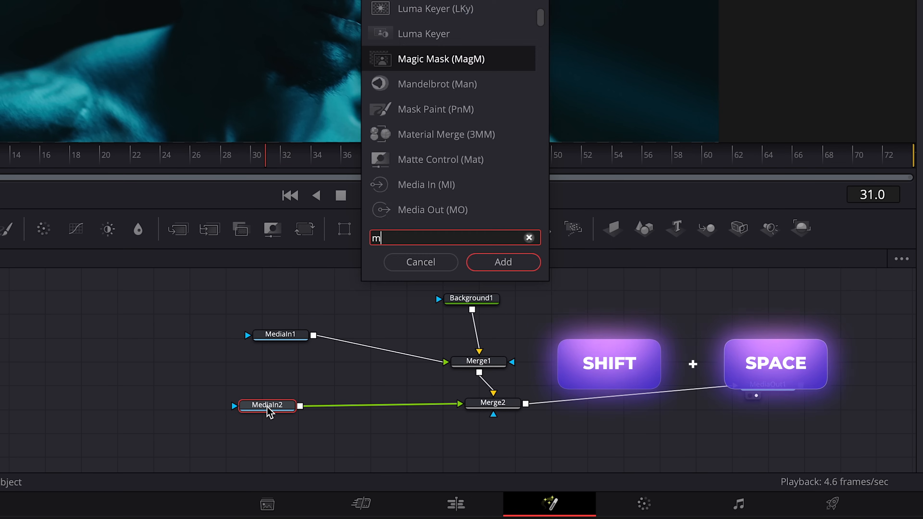
click(503, 262)
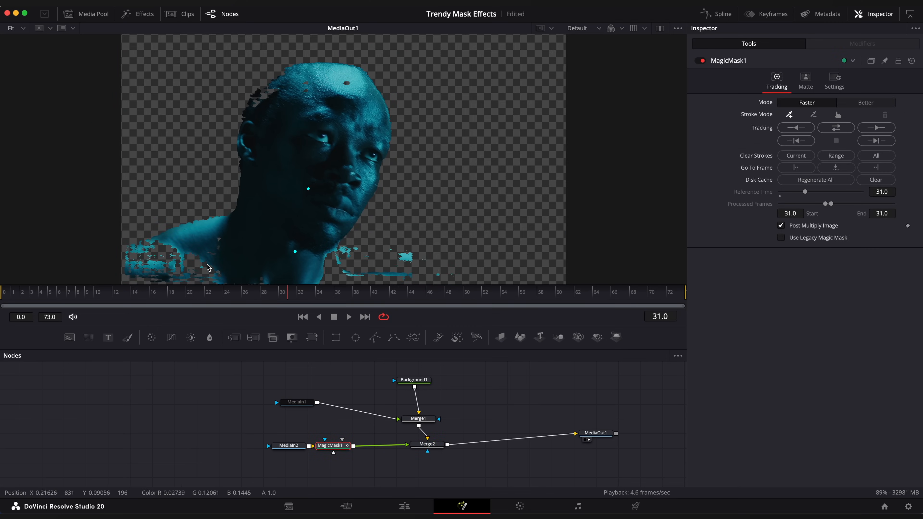
click(825, 222)
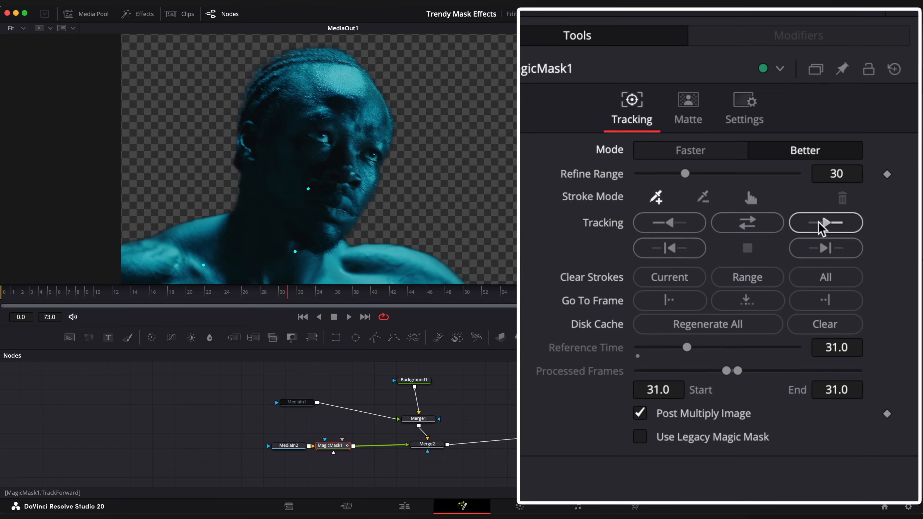
click(825, 222)
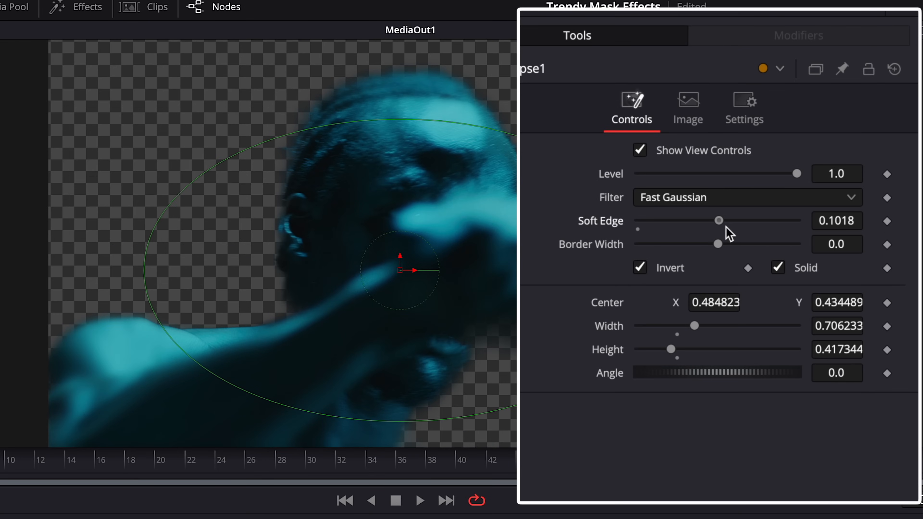
- Soften the inverted ellipse's edge to about 0.10 on the Gaussian Blur
drag(718, 221, 692, 221)
text(transf)
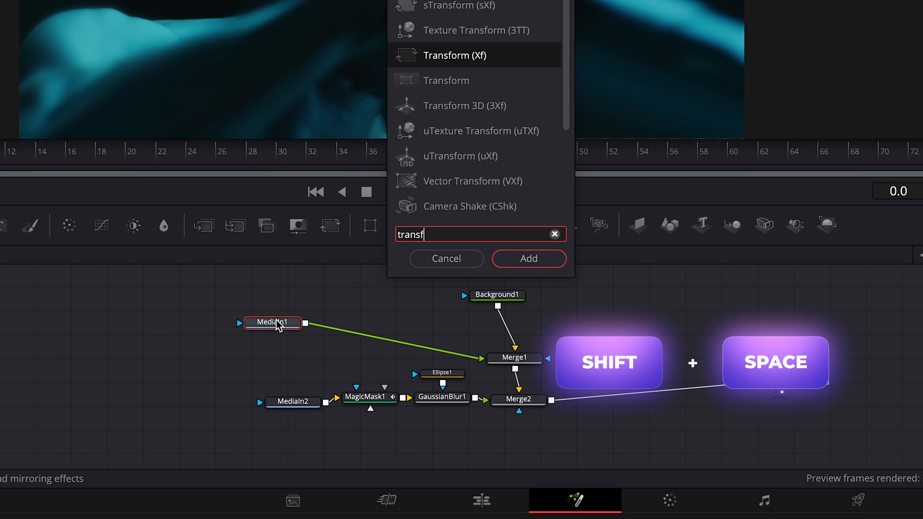
- Add a Transform after MediaIn1 with Center X keyframed at -24.0 and mirrored edges, back at frame 0
click(528, 259)
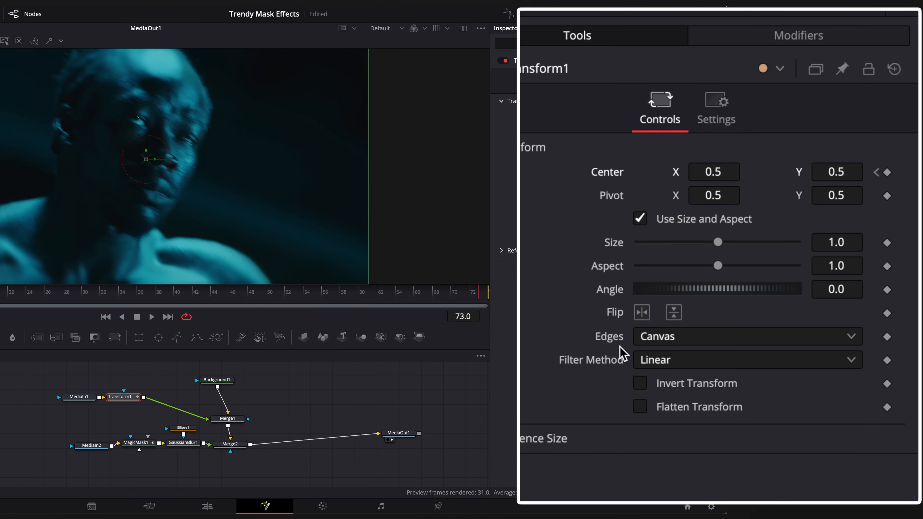
click(714, 171)
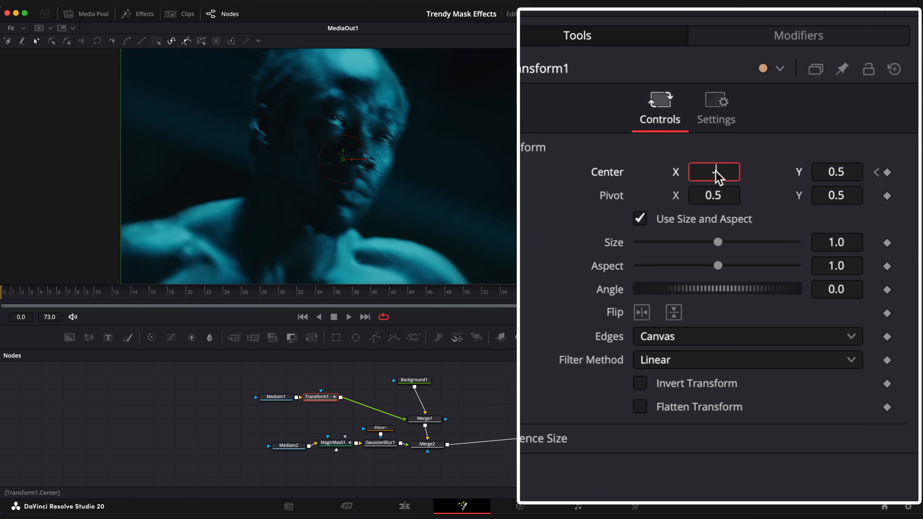
text(-24.0)
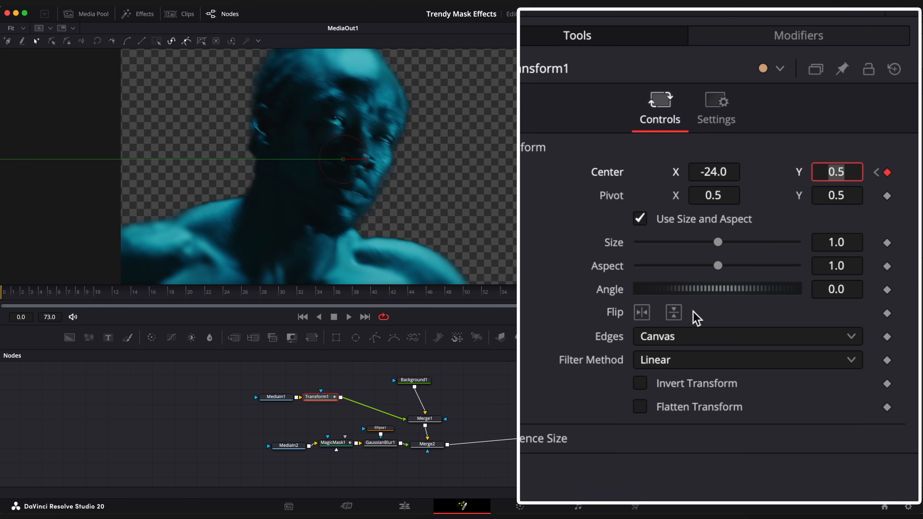
click(746, 336)
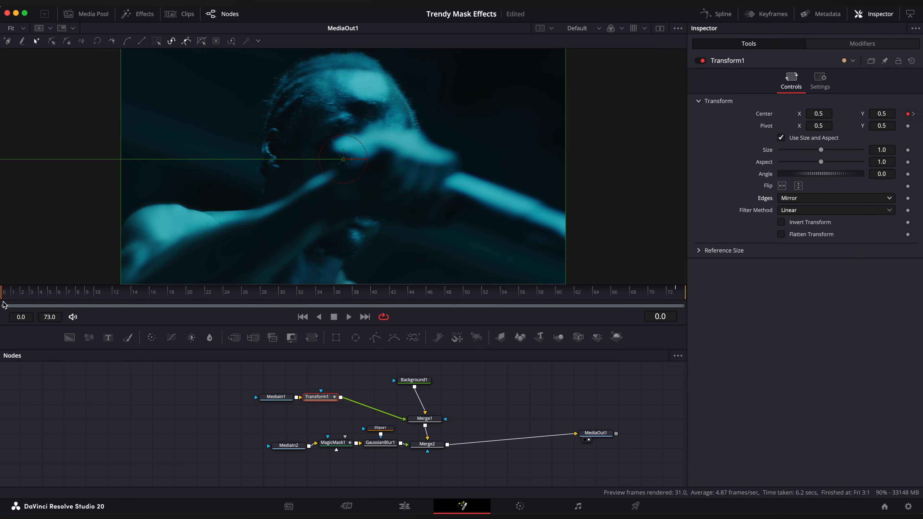
click(348, 316)
text(g)
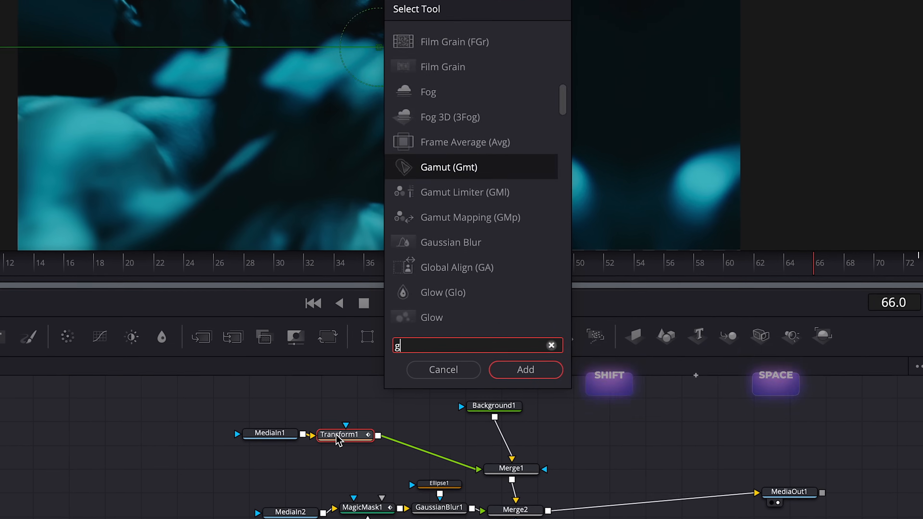
- Add a Glow after the Transform with shine threshold 0.213 and spread about 0.2
text(Glow)
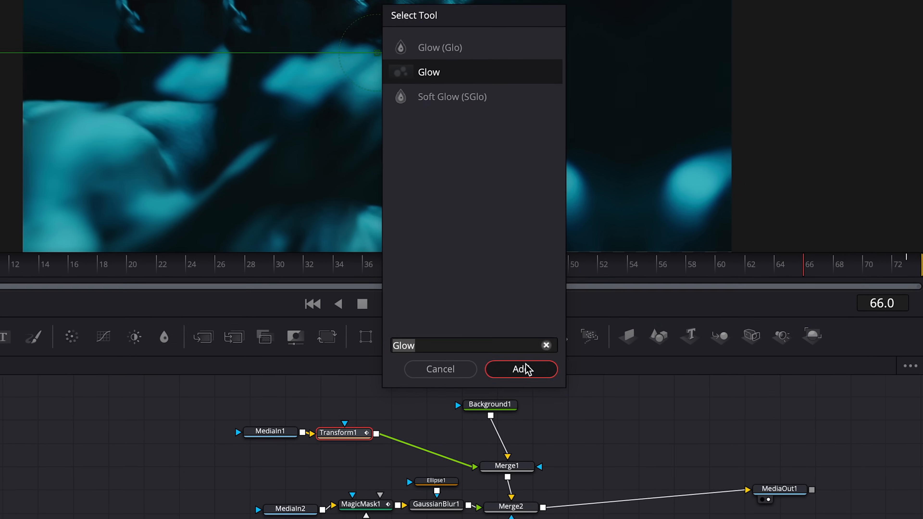
click(520, 369)
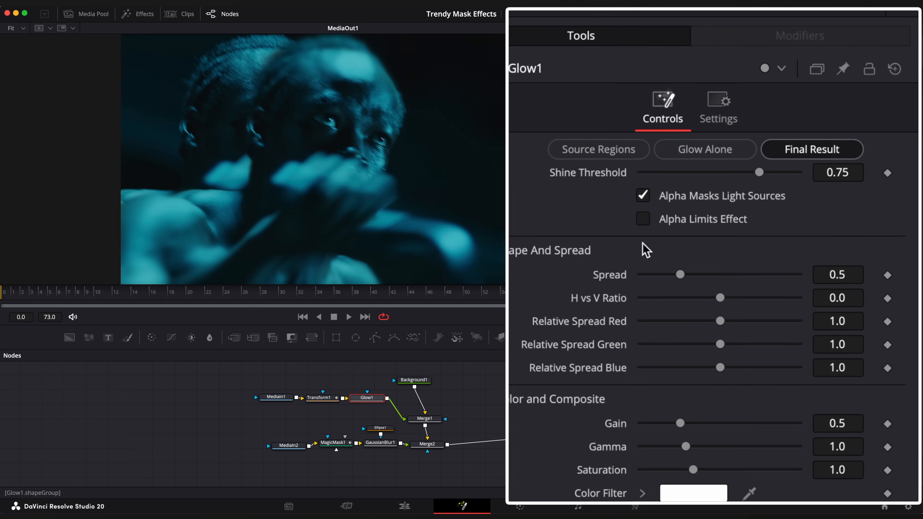
drag(741, 173, 673, 172)
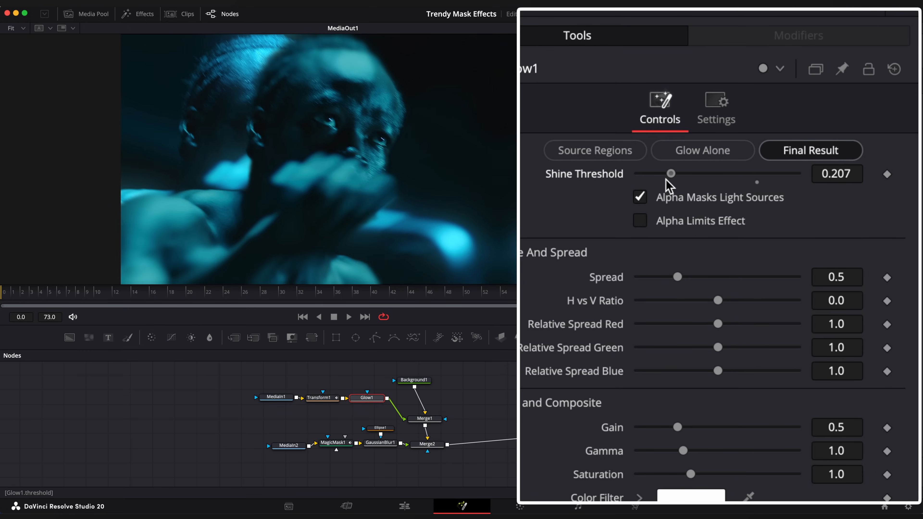
drag(677, 277, 654, 277)
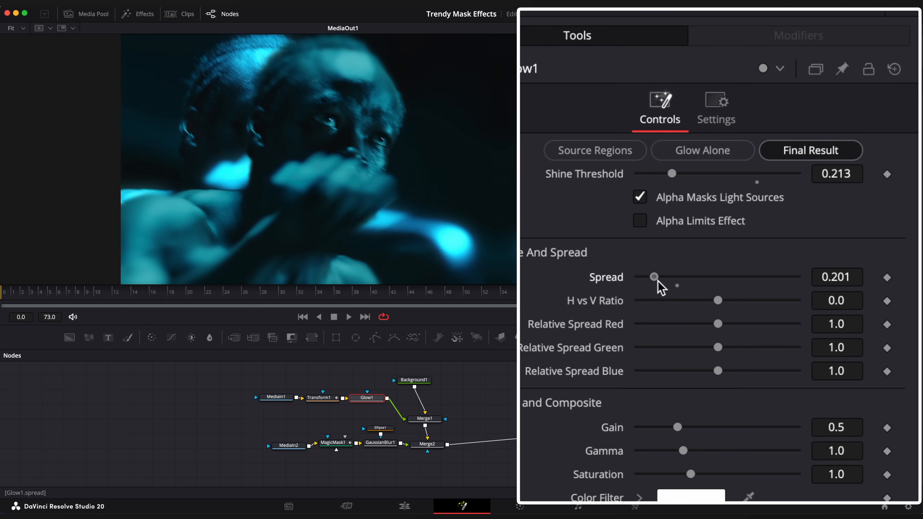
drag(717, 300, 787, 300)
text(di)
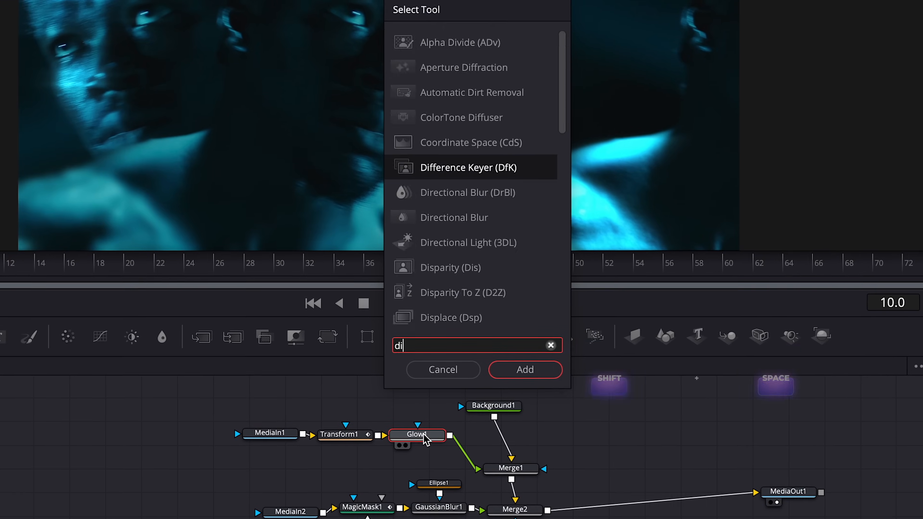
- Add a Directional Blur of length 0.1 after the glow for sideways streaks
click(524, 370)
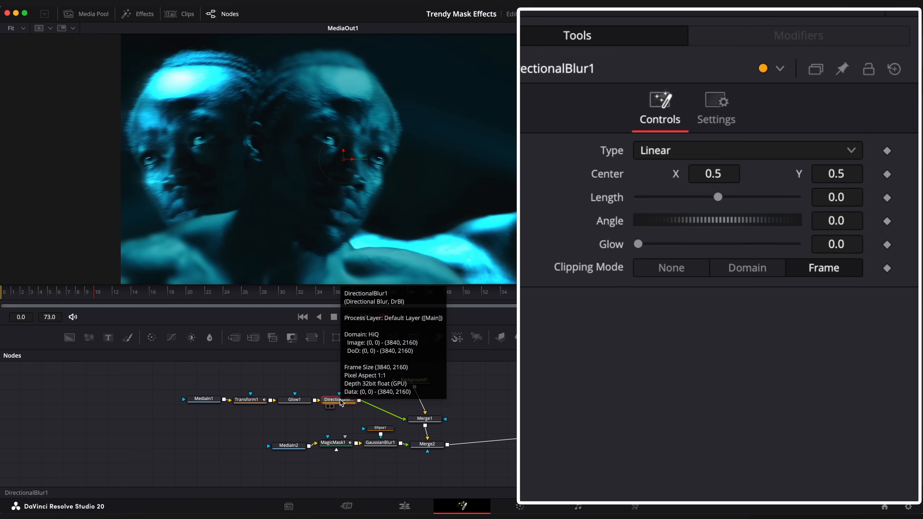
drag(718, 196, 797, 197)
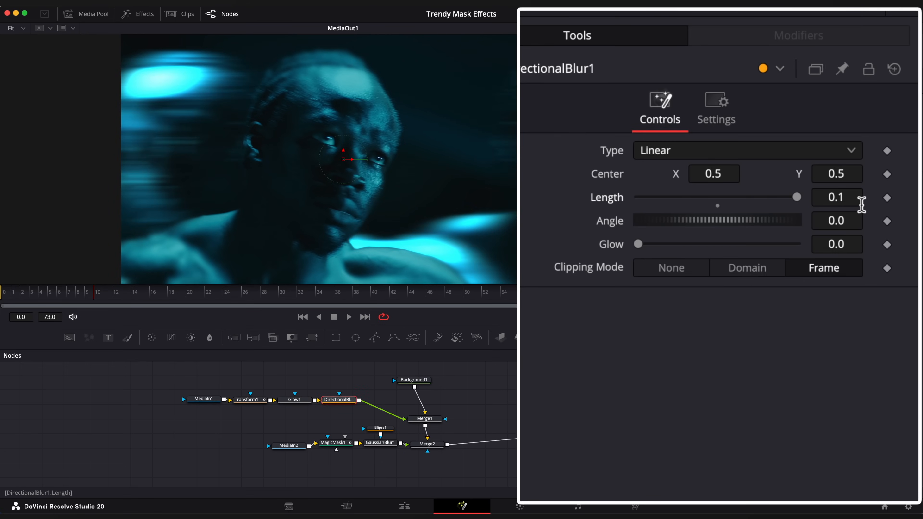
- Add a Lens Distortion after the blur and play back the streaking boxer footage
text(lens)
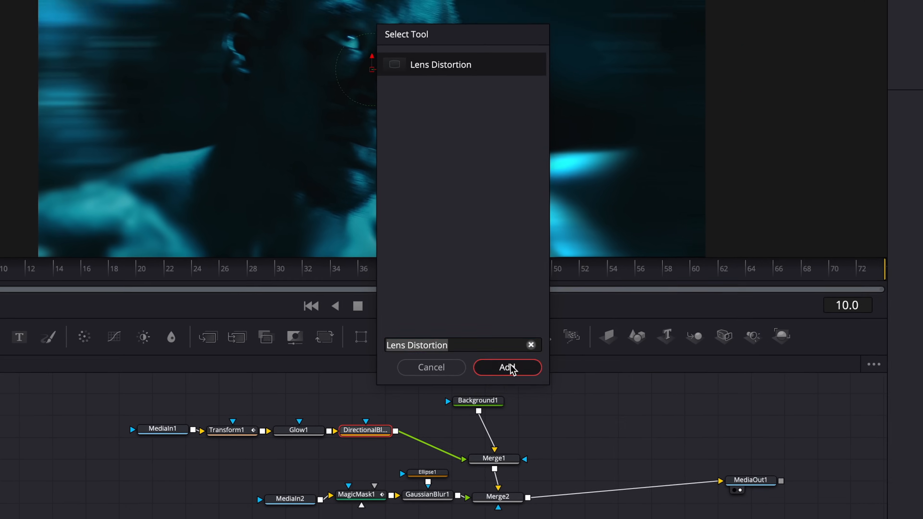
click(507, 367)
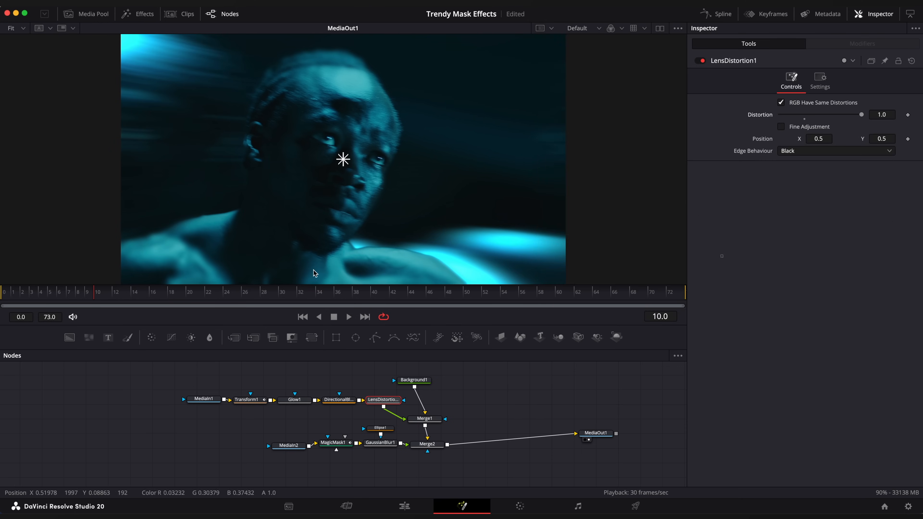
click(348, 317)
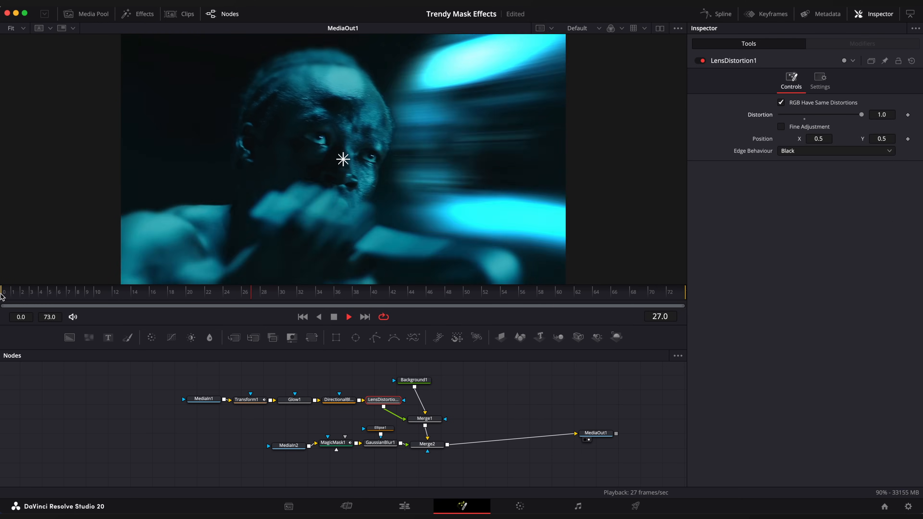
click(404, 506)
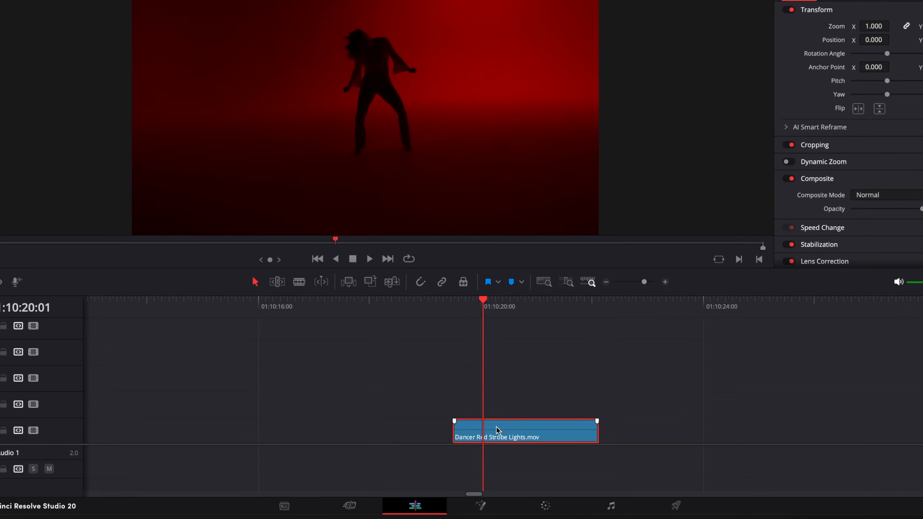
- Open the dancer clip in Fusion and track a Magic Mask on the dancer forward
right_click(498, 430)
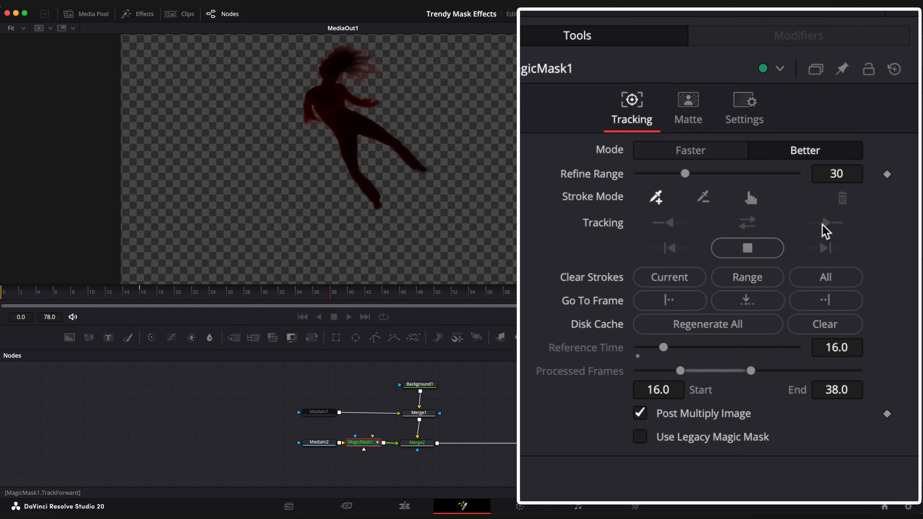
click(669, 222)
text(fals)
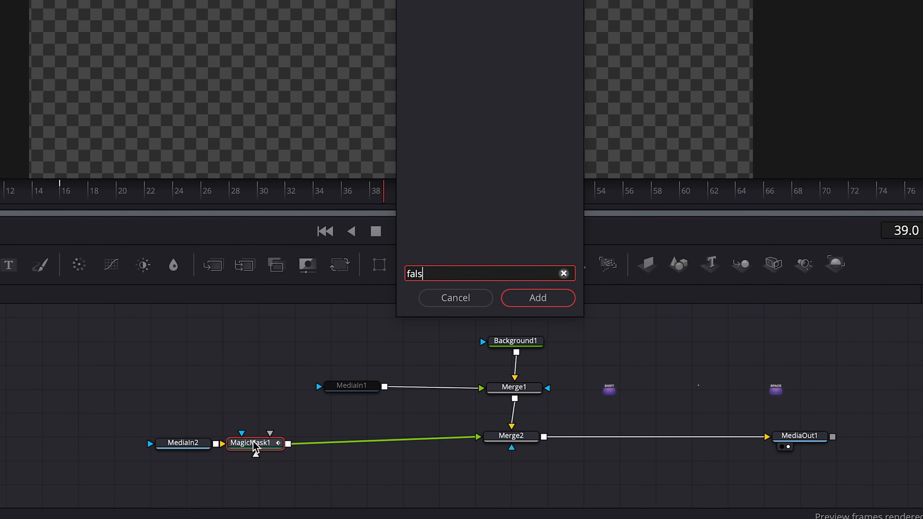
- Add False Color after the mask in Creative mode with the Thermal style
click(537, 298)
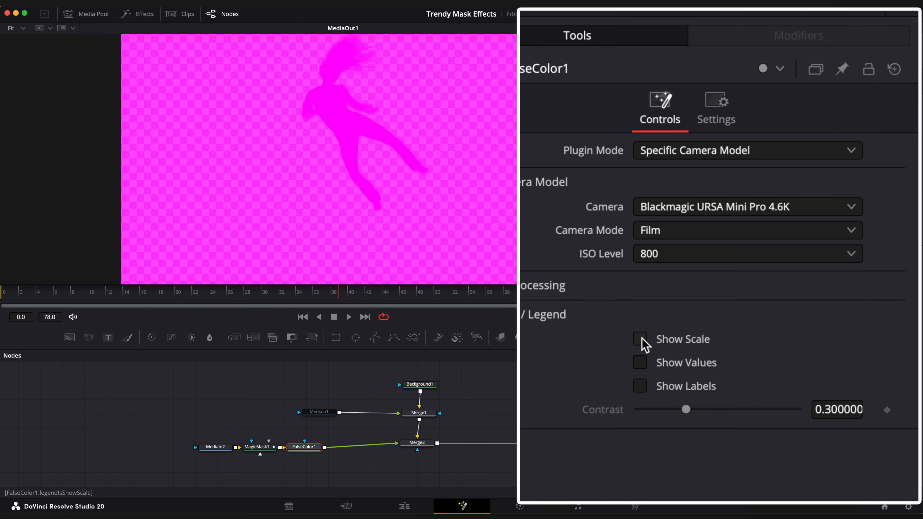
click(747, 150)
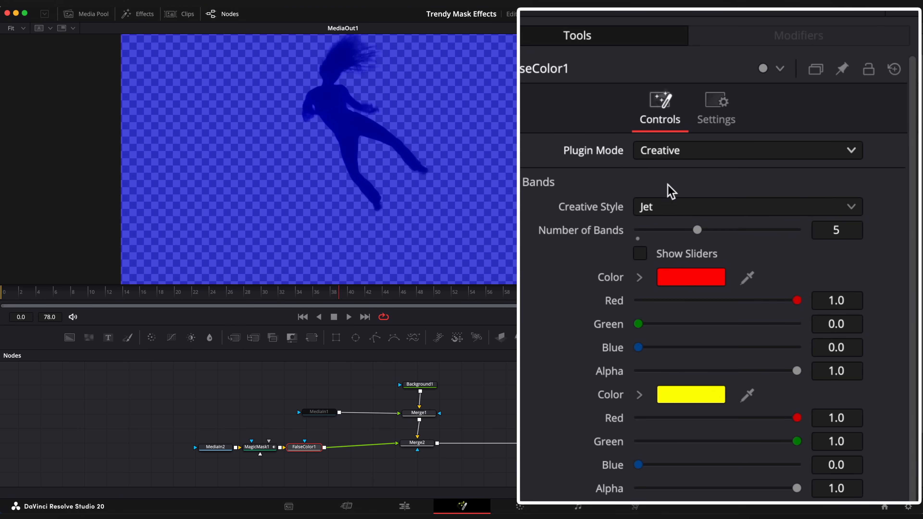
click(748, 207)
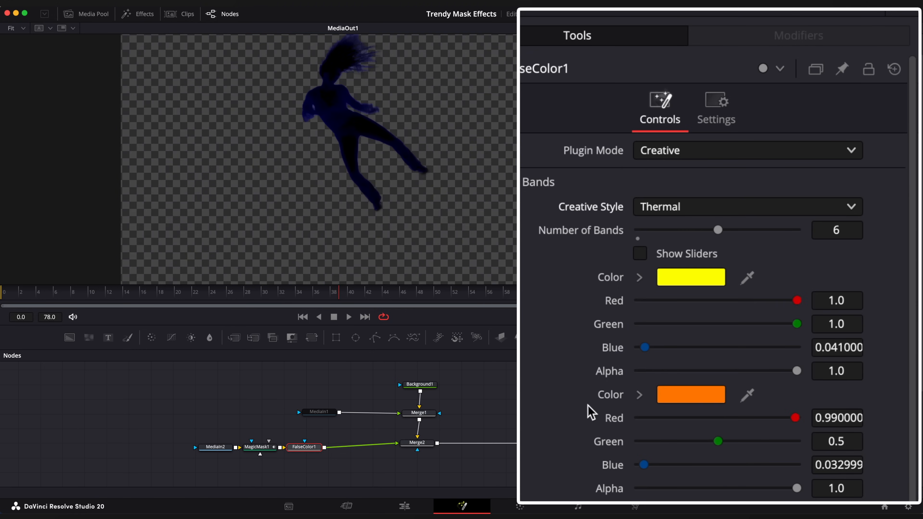
scroll(down, 3)
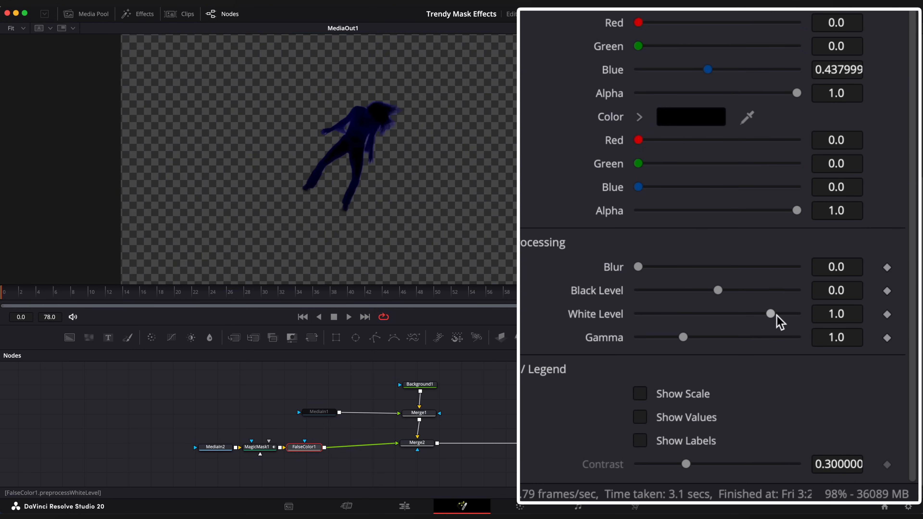
- Keyframe White Level (0.02, then 0.09) and Gamma (about 2.55, then lower) across frames
drag(770, 313, 723, 314)
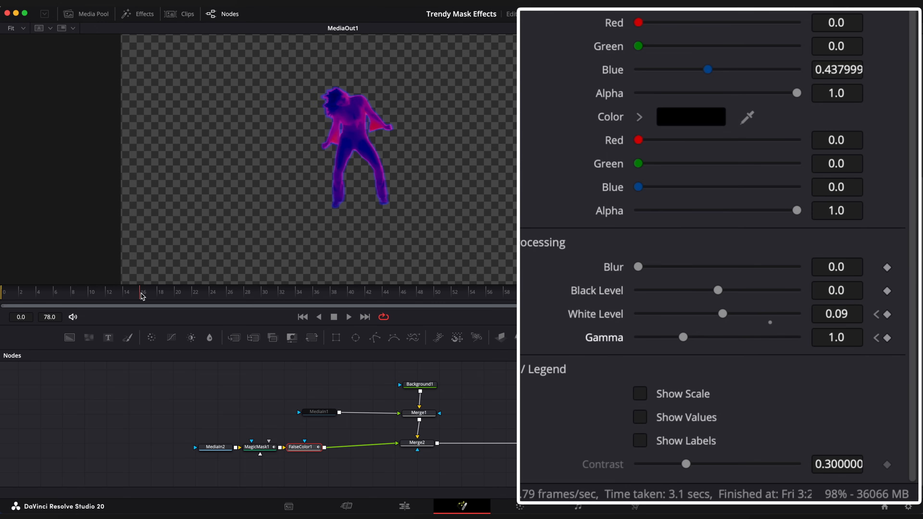
drag(723, 313, 718, 313)
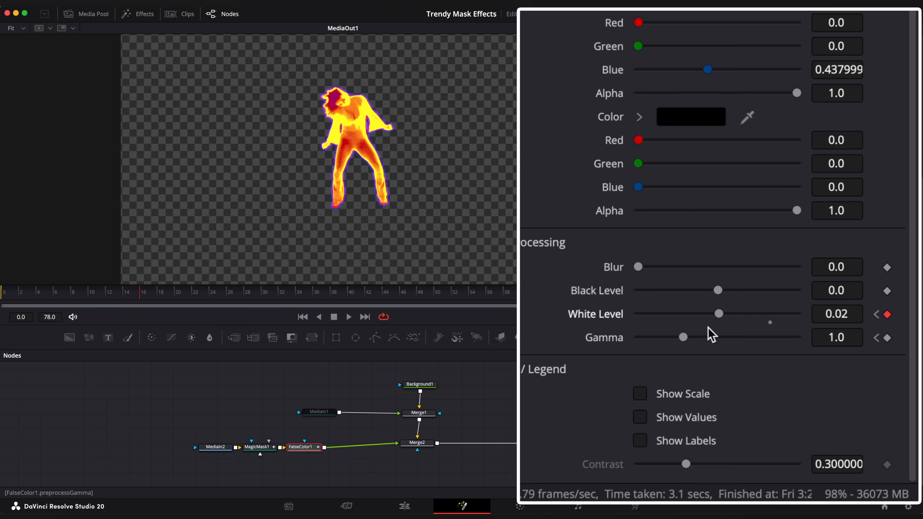
drag(682, 336, 772, 337)
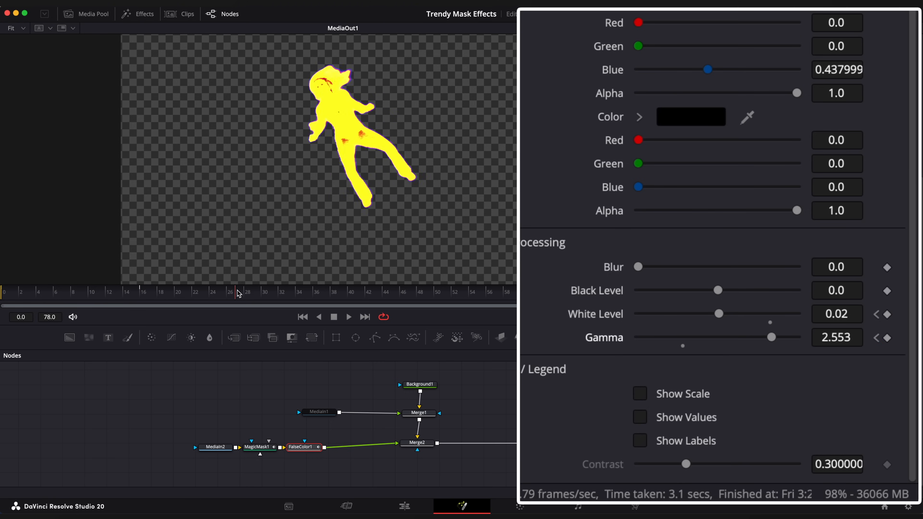
drag(718, 314, 724, 314)
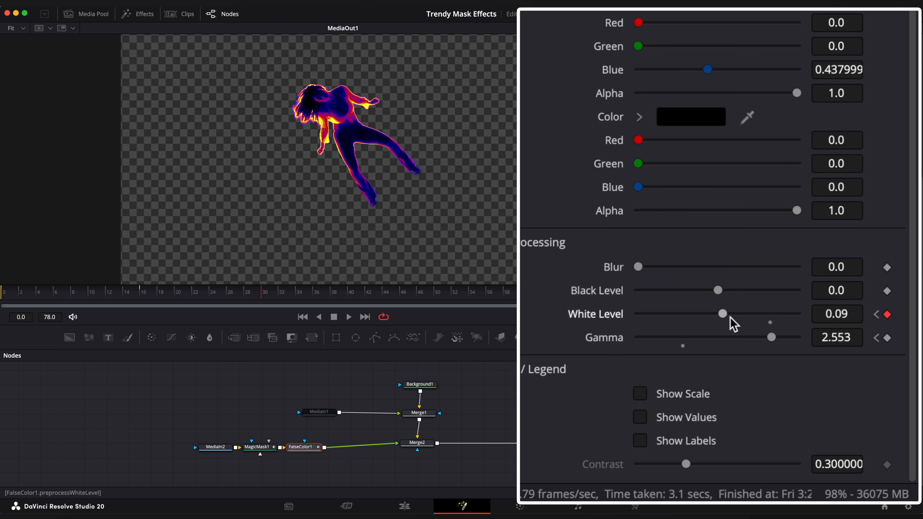
drag(771, 337, 695, 337)
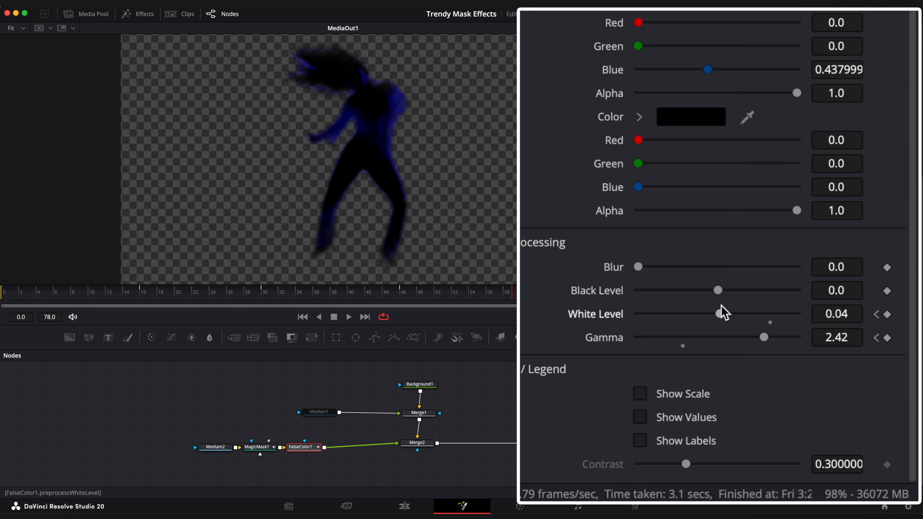
drag(764, 336, 679, 337)
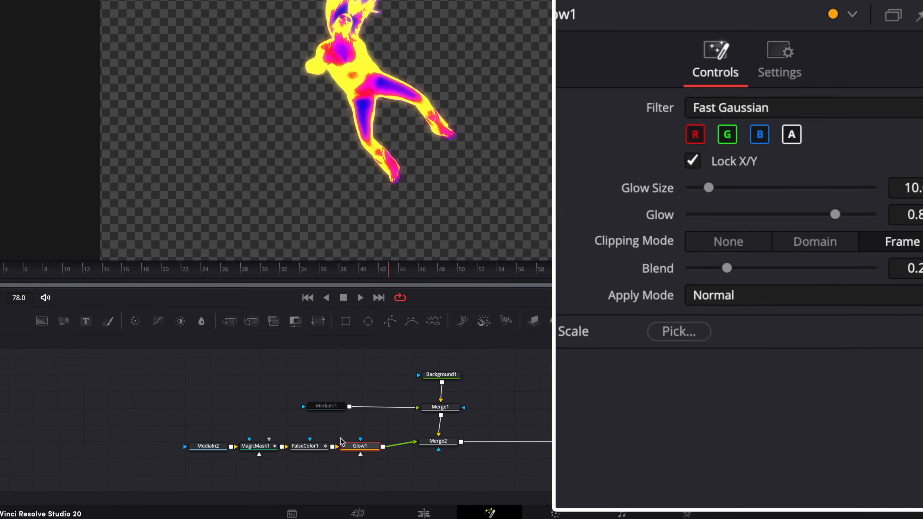
- Give the Glow a size of 42 with stronger glow, then return to the Edit page
drag(710, 187, 707, 220)
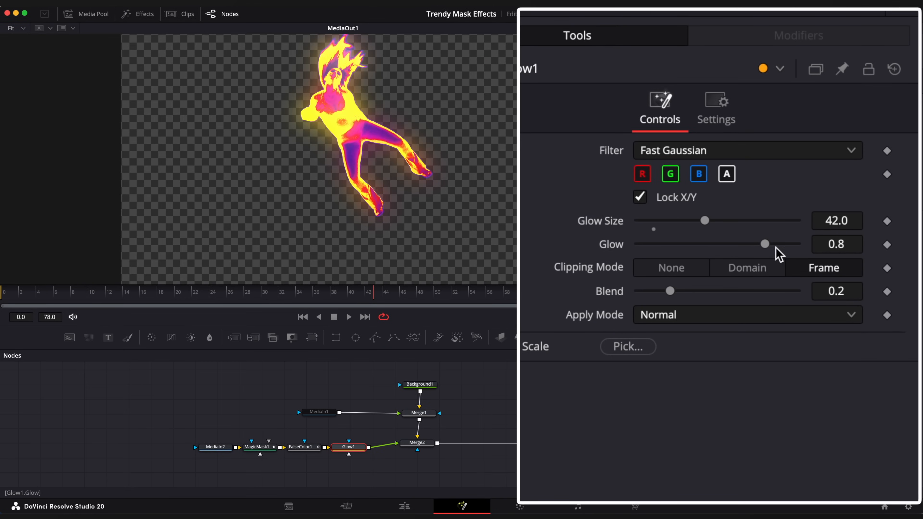
drag(765, 244, 782, 244)
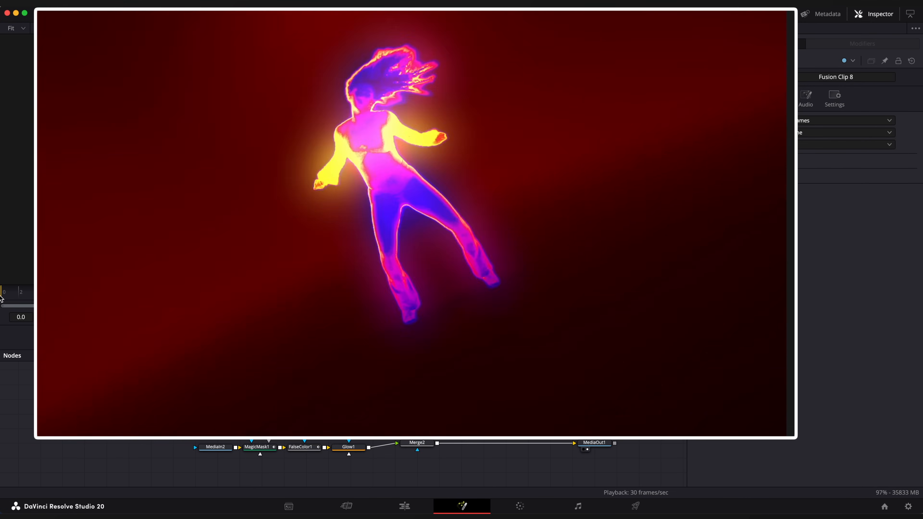
click(394, 507)
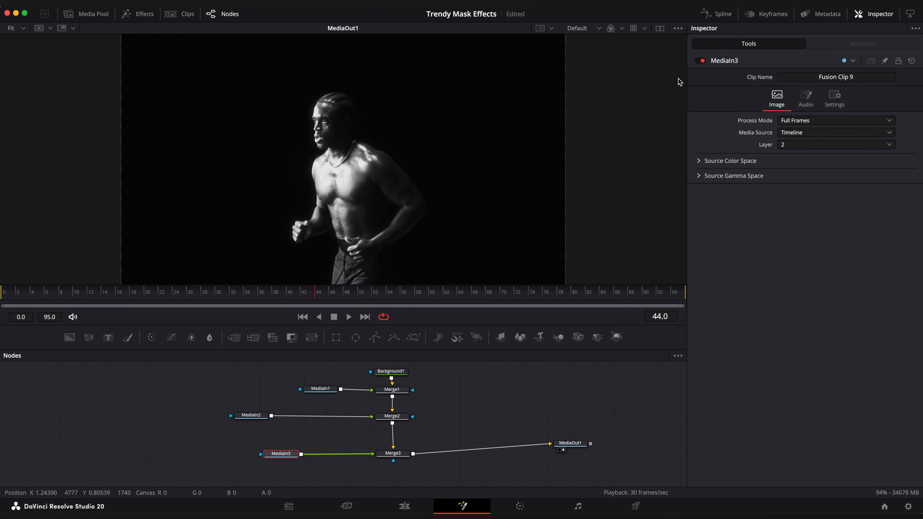
- Add a Magic Mask after MediaIn2 to cut out the runner, then select MediaIn1
click(319, 389)
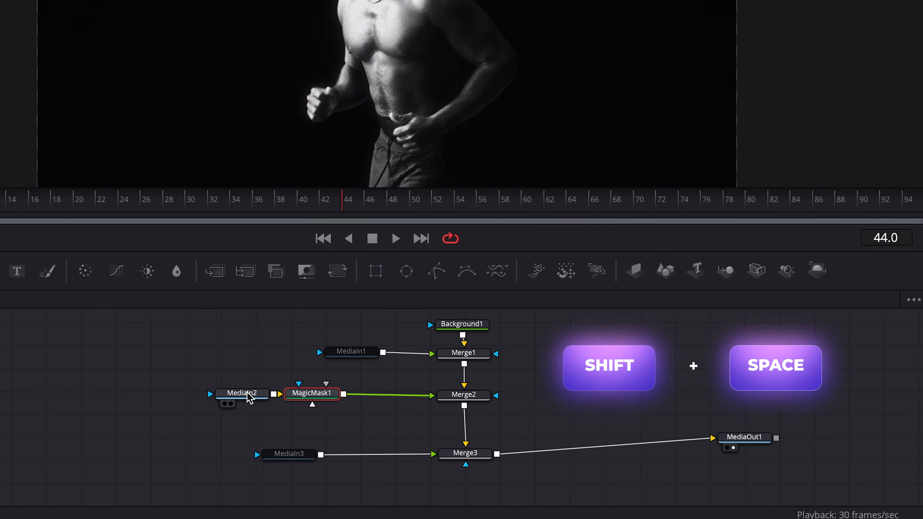
key(shift+space)
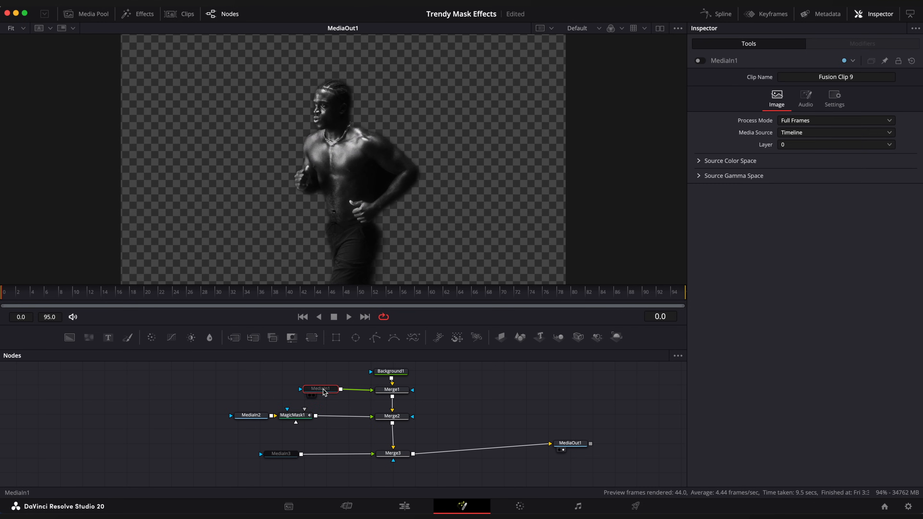
click(295, 415)
text(magi)
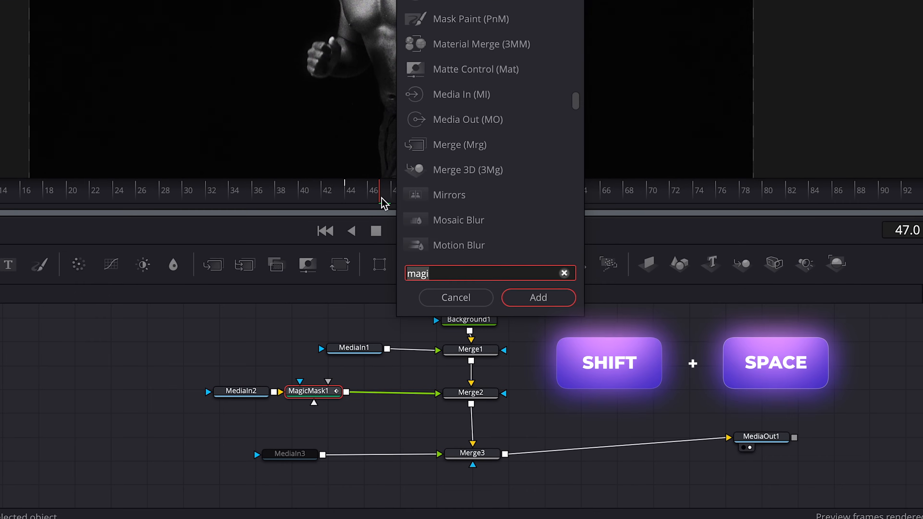
- Place the radial blur centre past the right frame edge with Length about -0.09
click(538, 297)
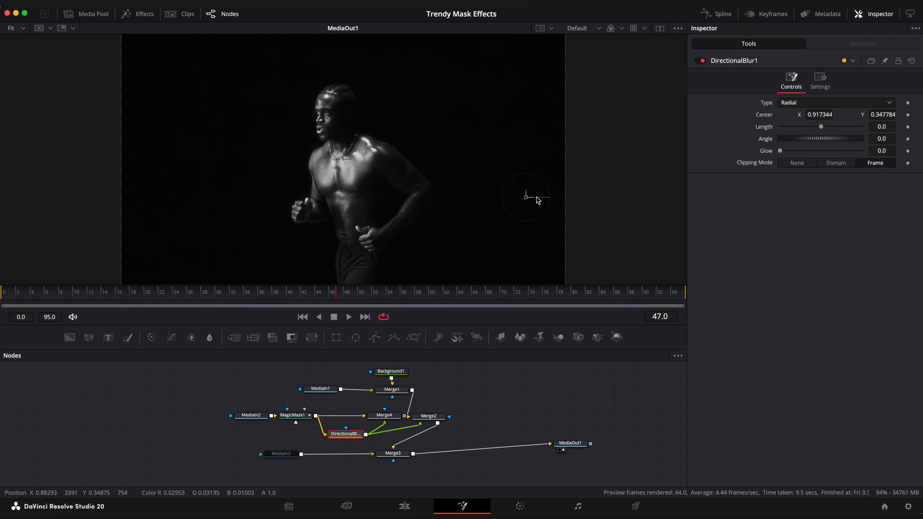
drag(525, 198, 567, 188)
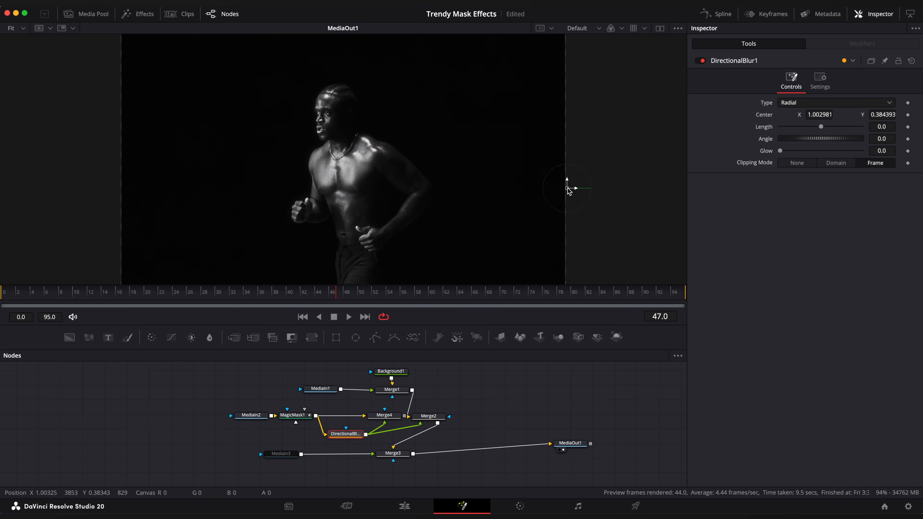
drag(820, 127, 646, 197)
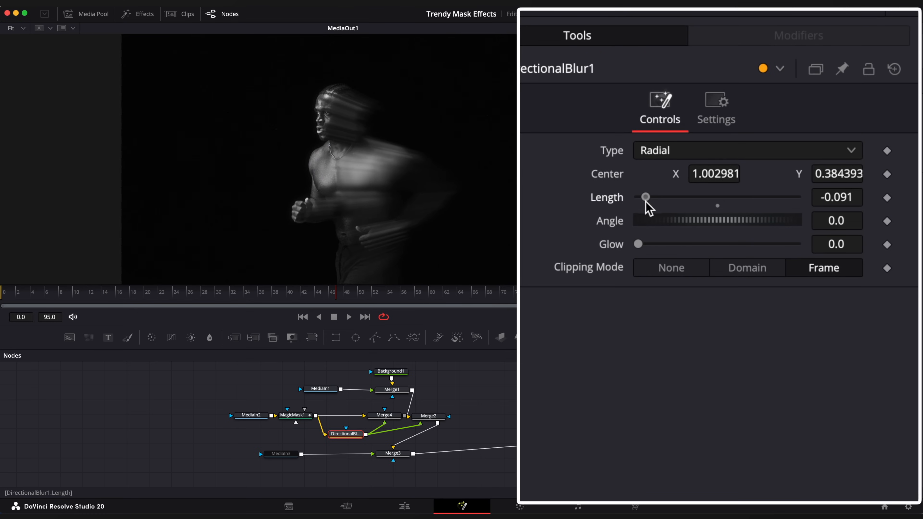
drag(646, 197, 641, 197)
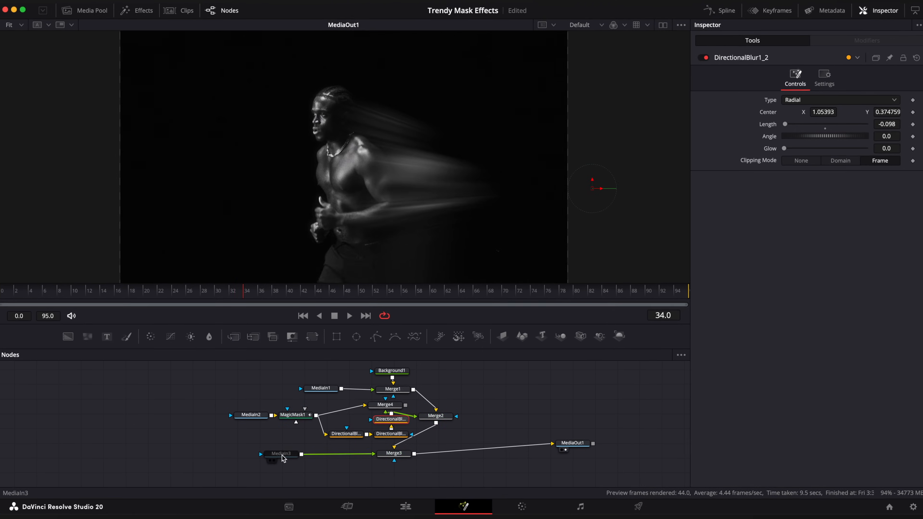
- Mask the runner on MediaIn3 in Better mode, tracked forward and backward, with softened matte
text(ma)
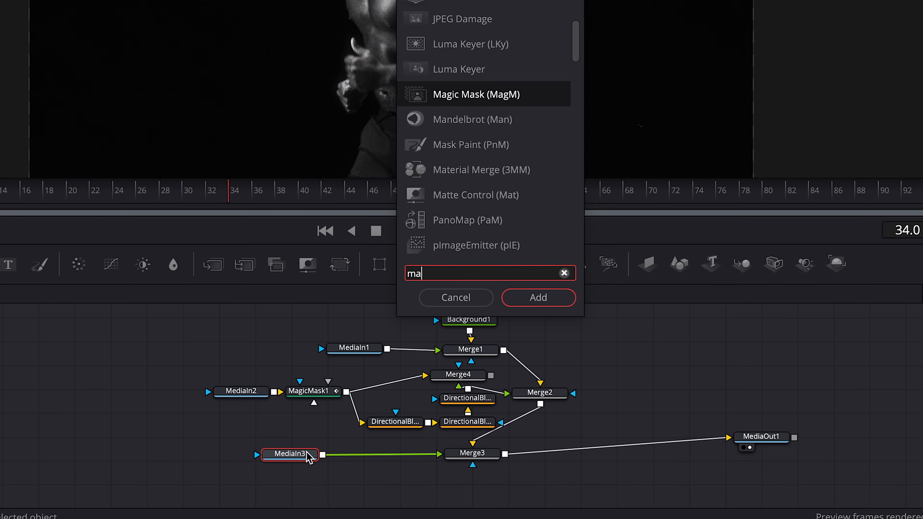
click(537, 298)
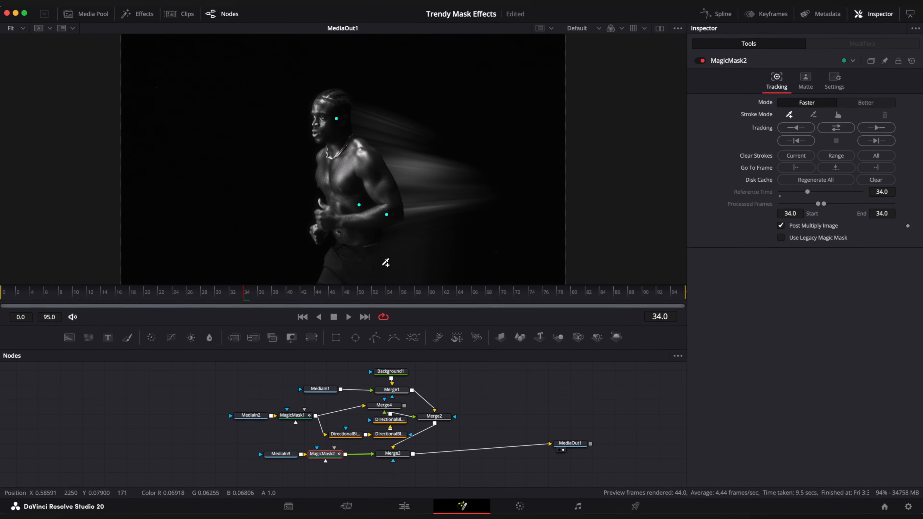
click(865, 102)
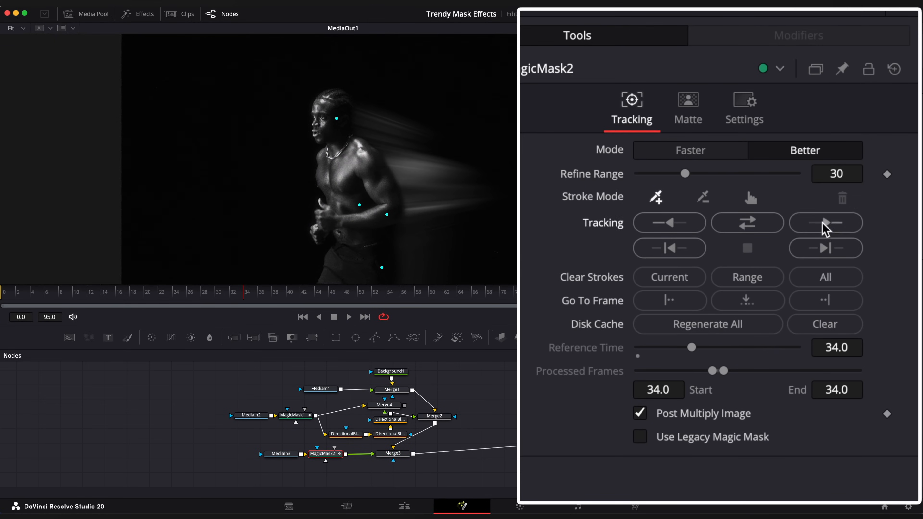
click(825, 223)
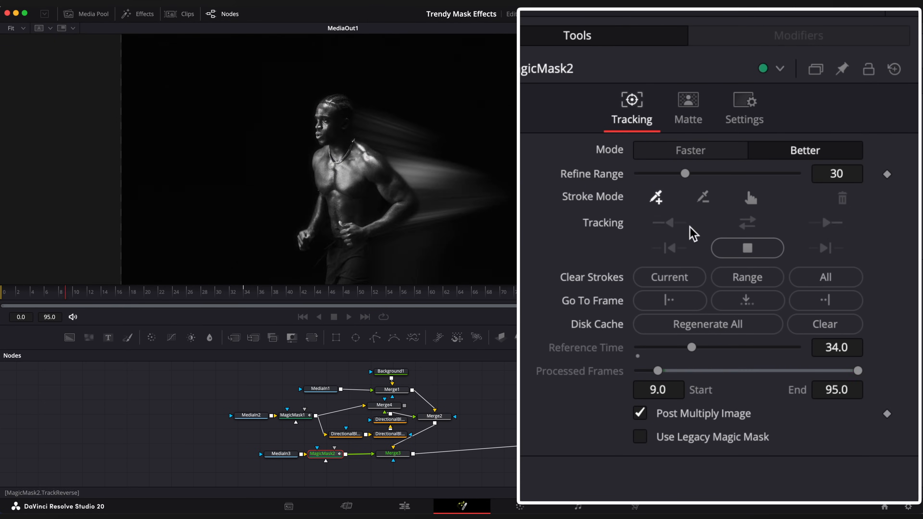
click(687, 109)
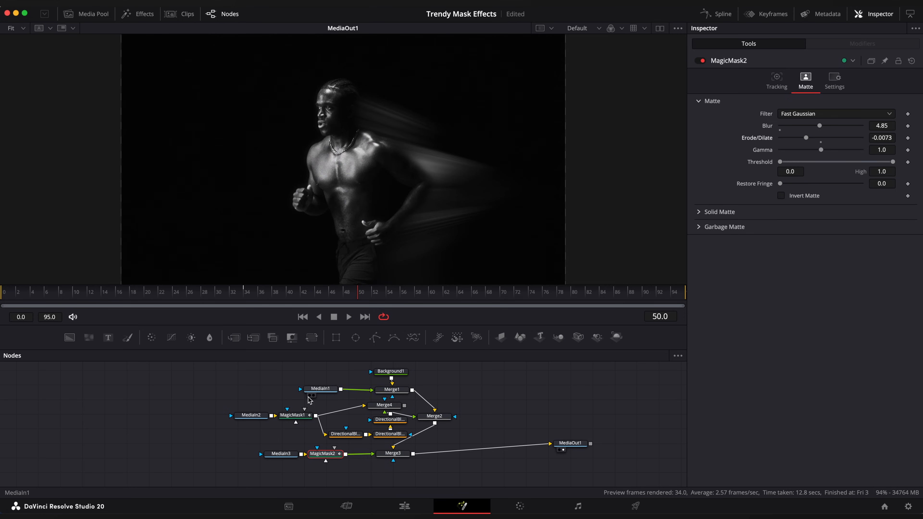
click(281, 454)
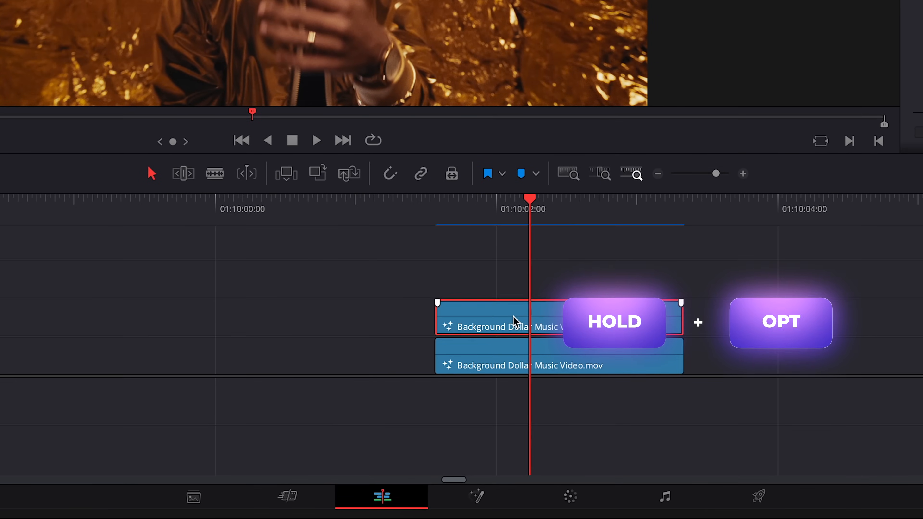
- Duplicate the music video clip and set the lower copy's Saturation to 0 on the Color page
click(800, 497)
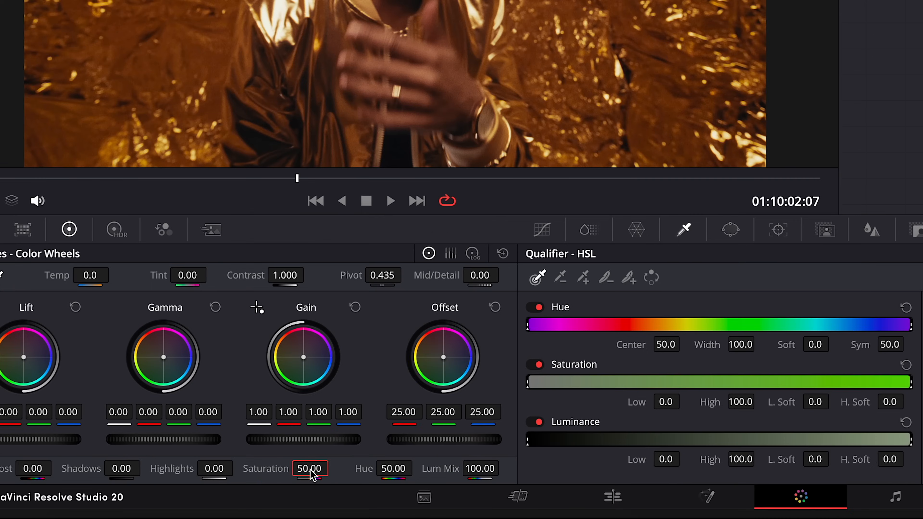
drag(310, 469, 295, 439)
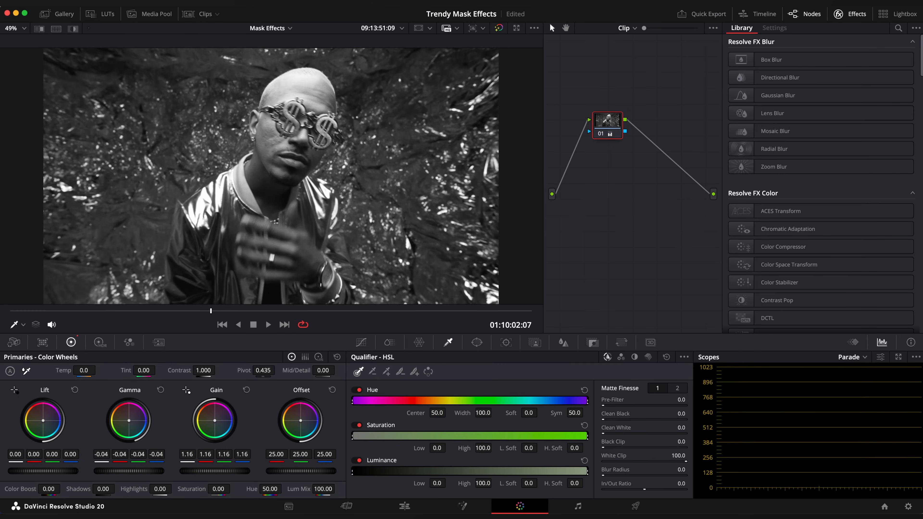
click(404, 506)
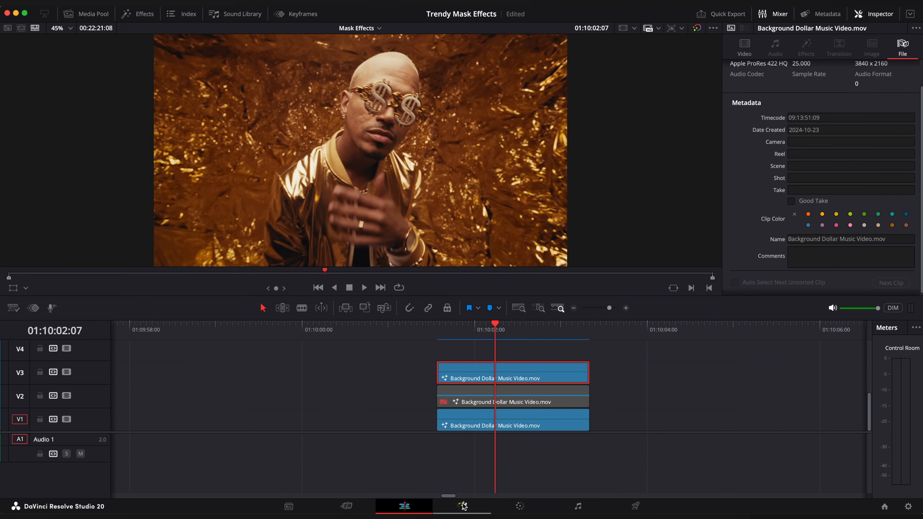
- Cut out the man on the top copy with a forward-tracked Magic Mask in Fusion
click(462, 506)
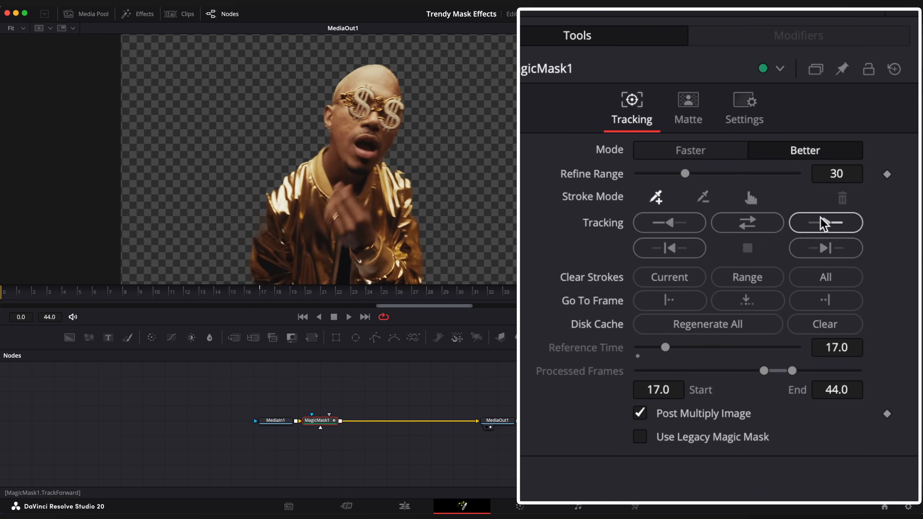
click(826, 223)
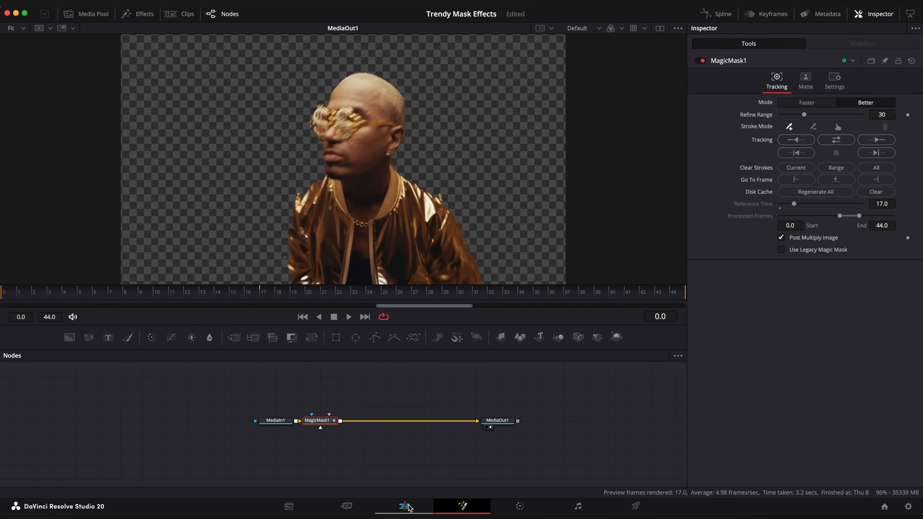
click(403, 507)
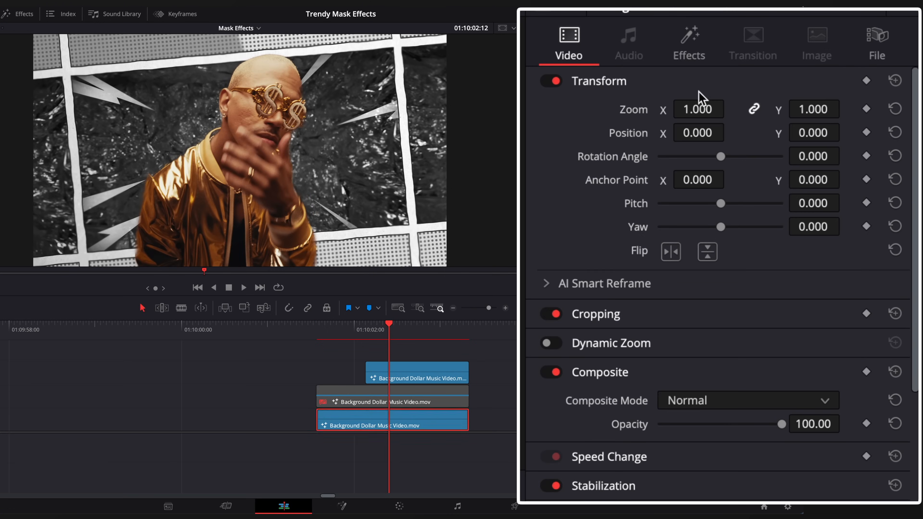
- Set the Comic Book effect's Image Scale to 0.899 and keyframe a 1.63 Image Angle tilt
click(689, 42)
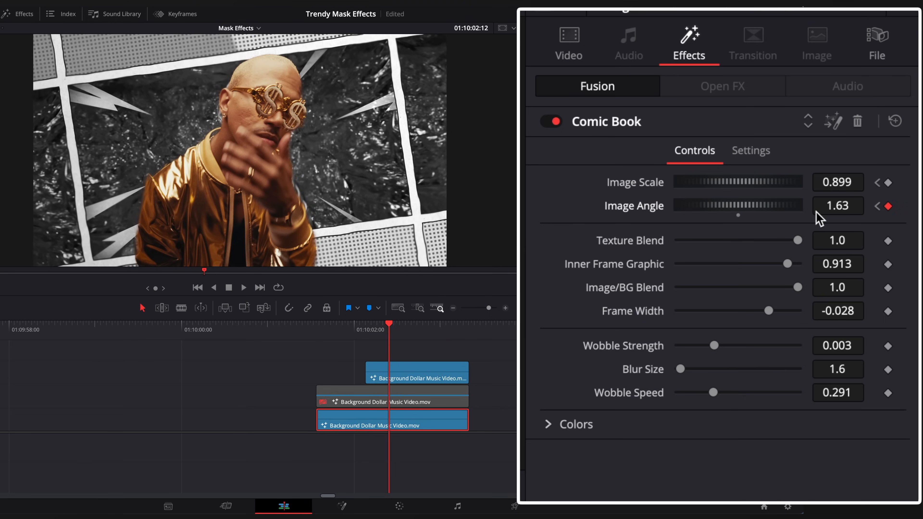
drag(736, 182, 780, 181)
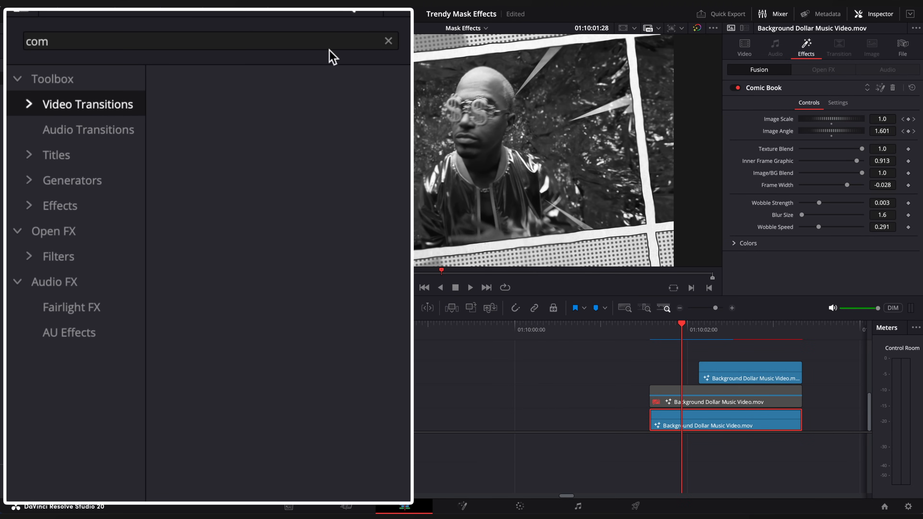
- Apply a 7-frame Smooth Cut transition aligned to the clip's end and adjust its easing
click(387, 41)
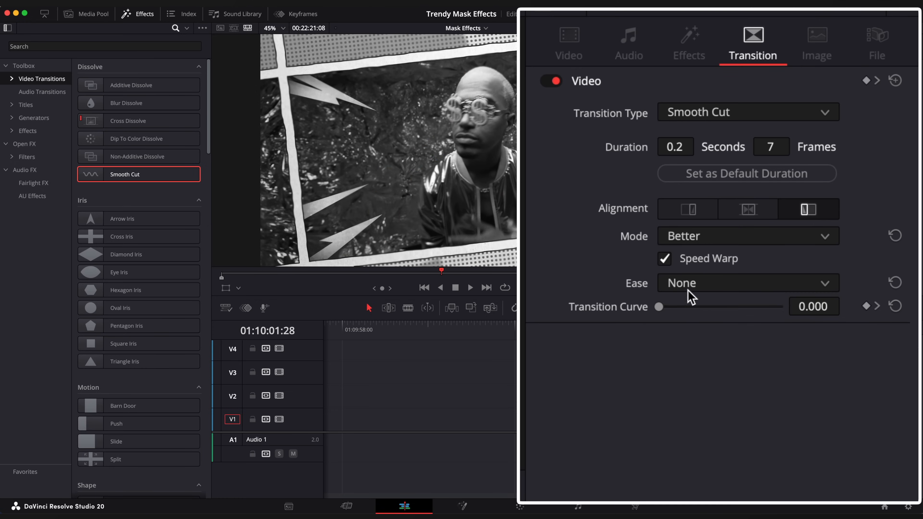
click(747, 283)
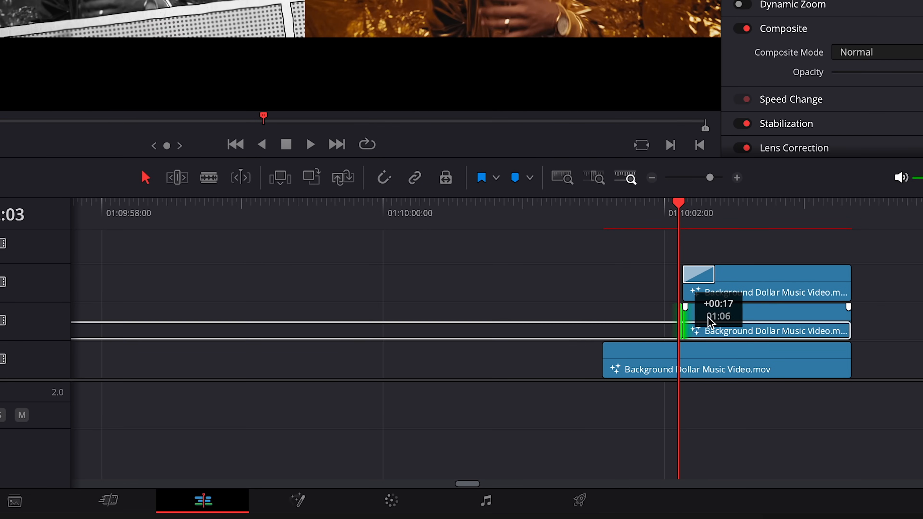
- Trim the cutout clip's head, add the Glow Fusion transition to its start and check its Curve setting
drag(707, 321, 710, 327)
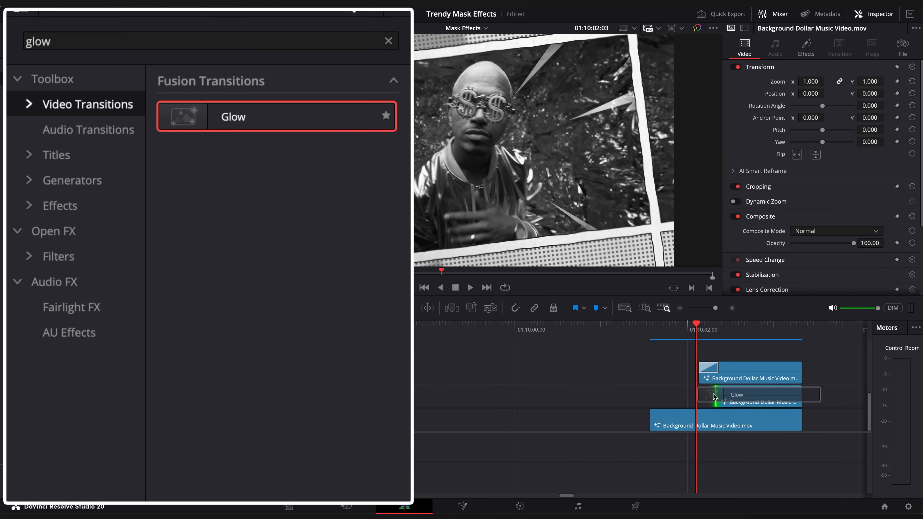
click(765, 357)
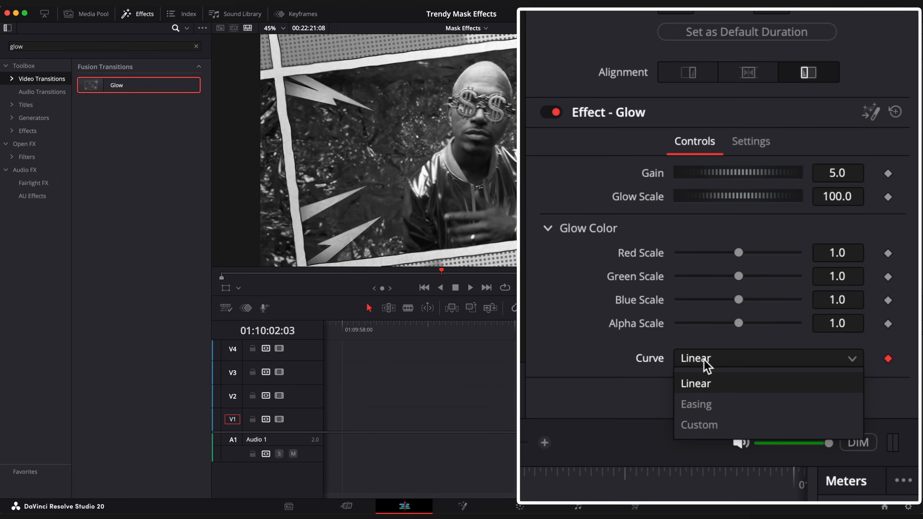
click(695, 404)
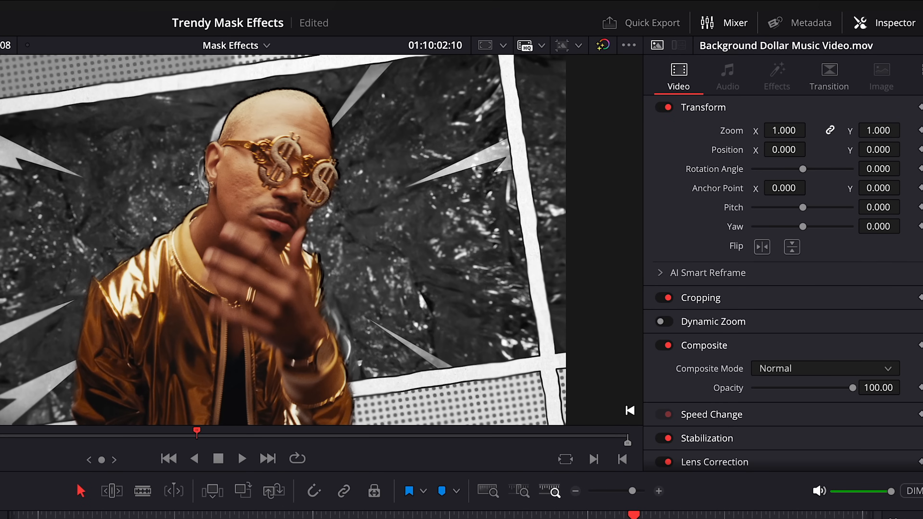
click(784, 131)
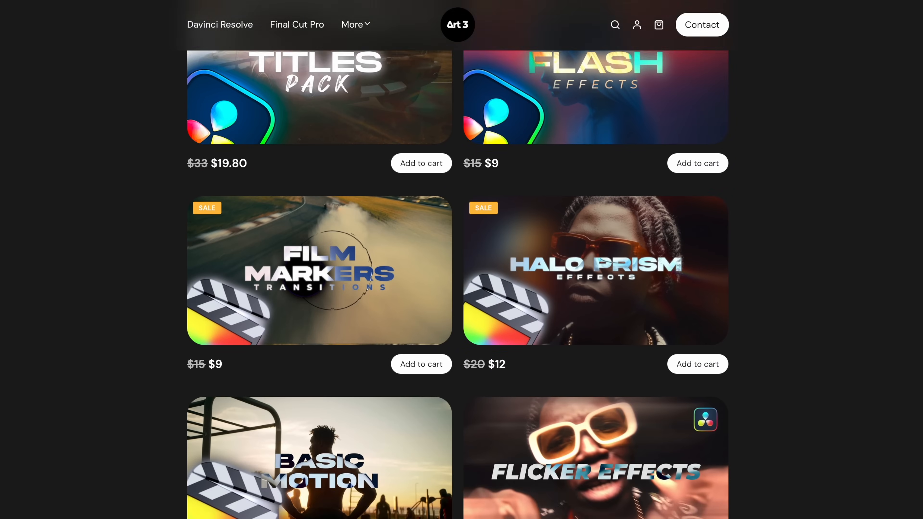
- Scroll down the Art3 store page to browse effect packs down to Flicker Effects at $9
scroll(down, 3)
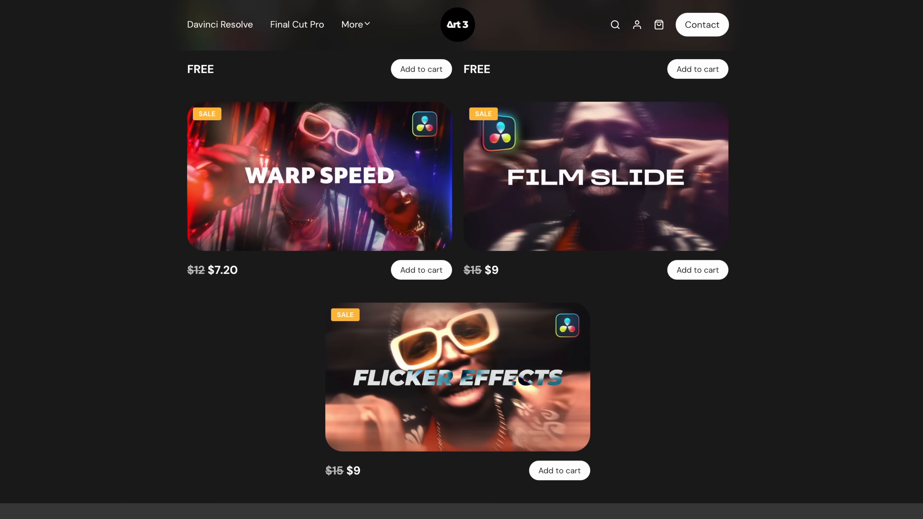